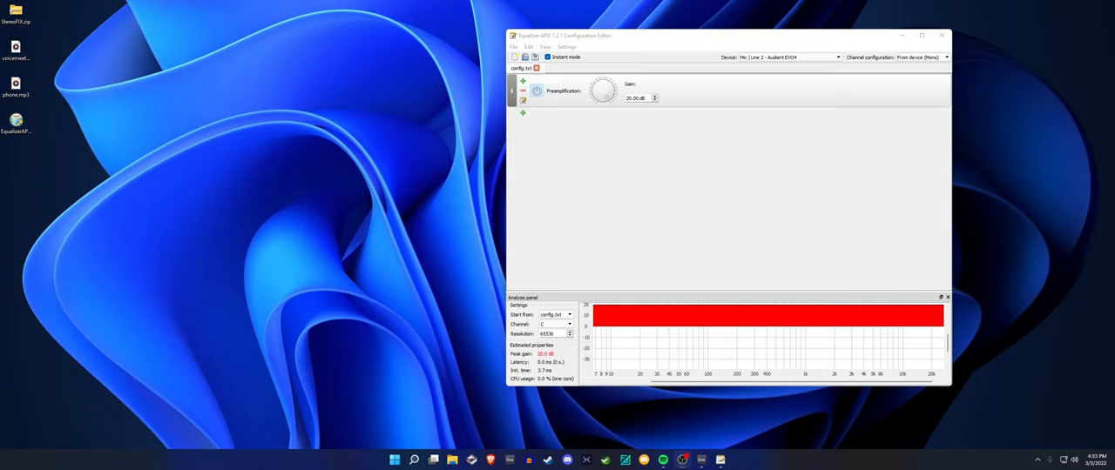
pyautogui.moveTo(538, 134)
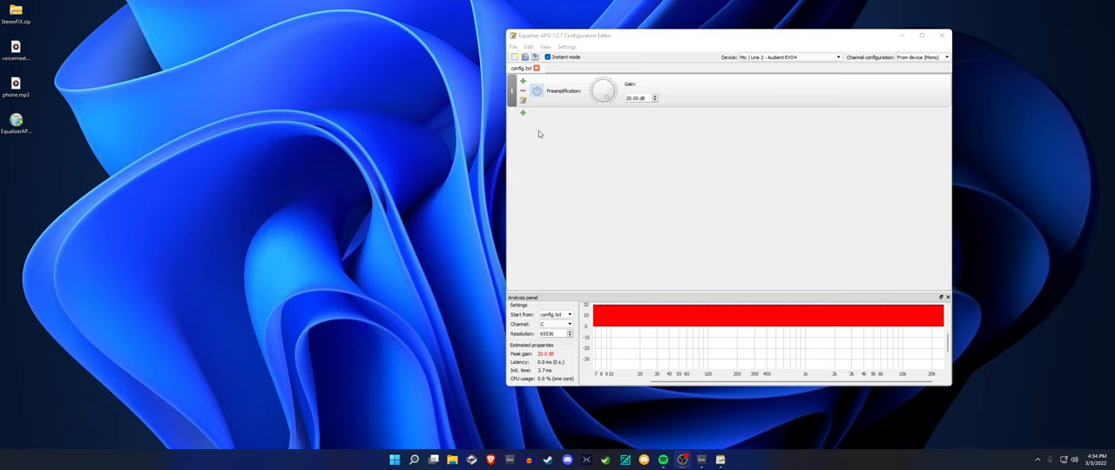
pyautogui.moveTo(523, 118)
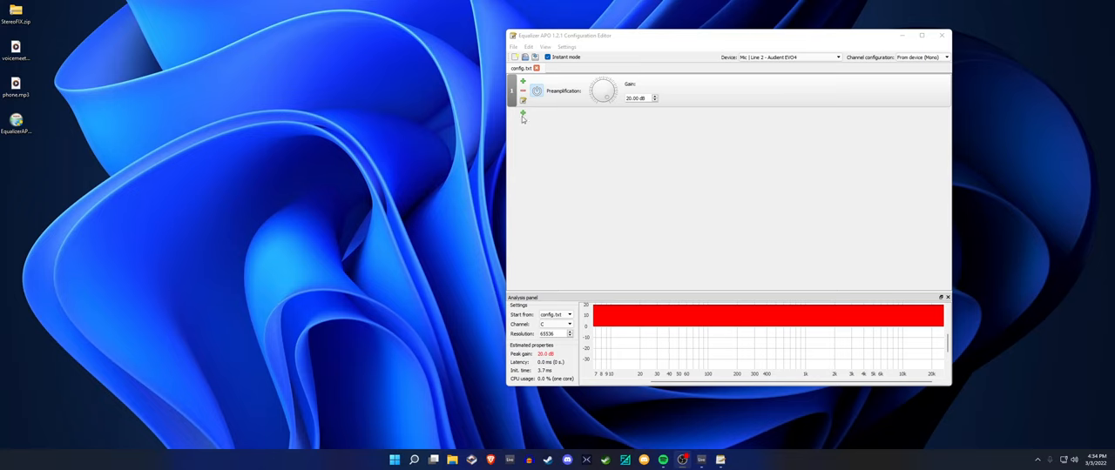
# Add a VST plugin filter below Preamplification and load reaeq-standalone.dll into it
pyautogui.click(523, 114)
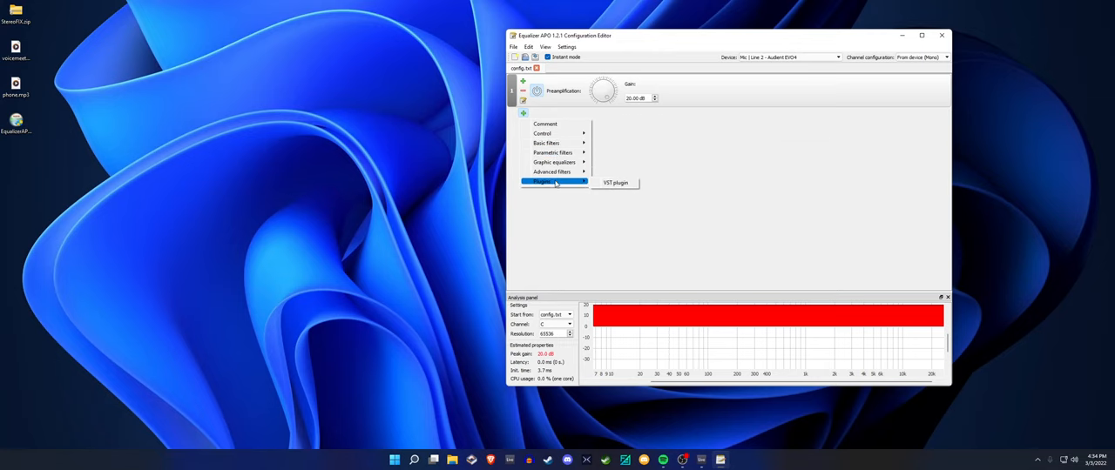
pyautogui.click(616, 183)
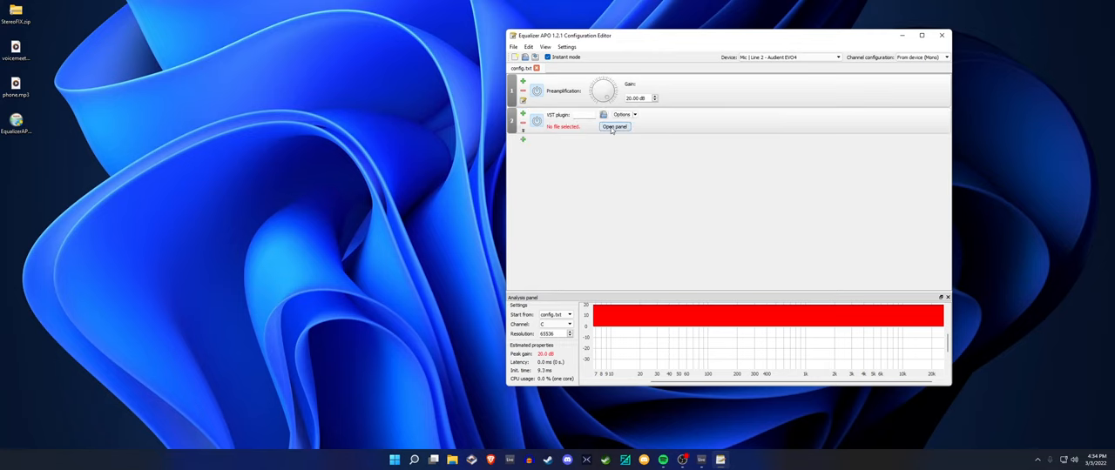
pyautogui.click(603, 115)
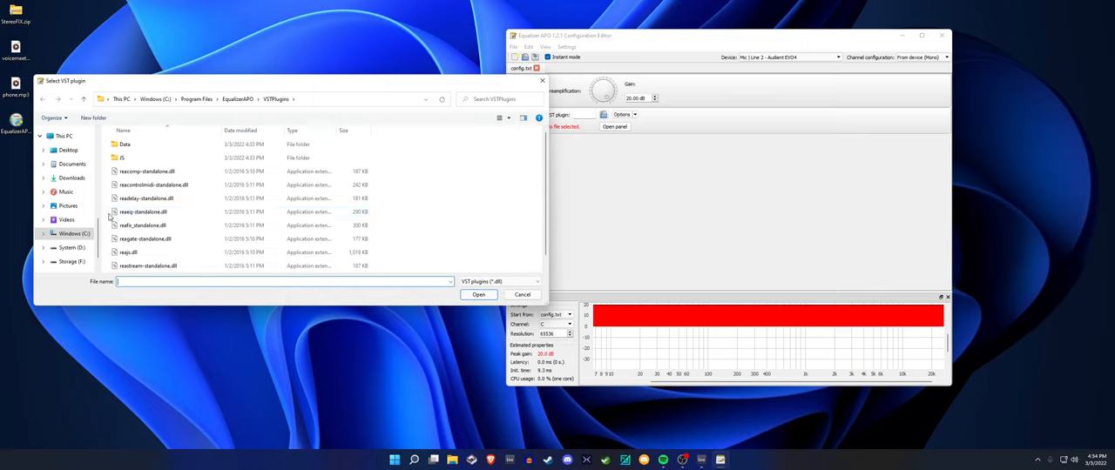
pyautogui.click(143, 212)
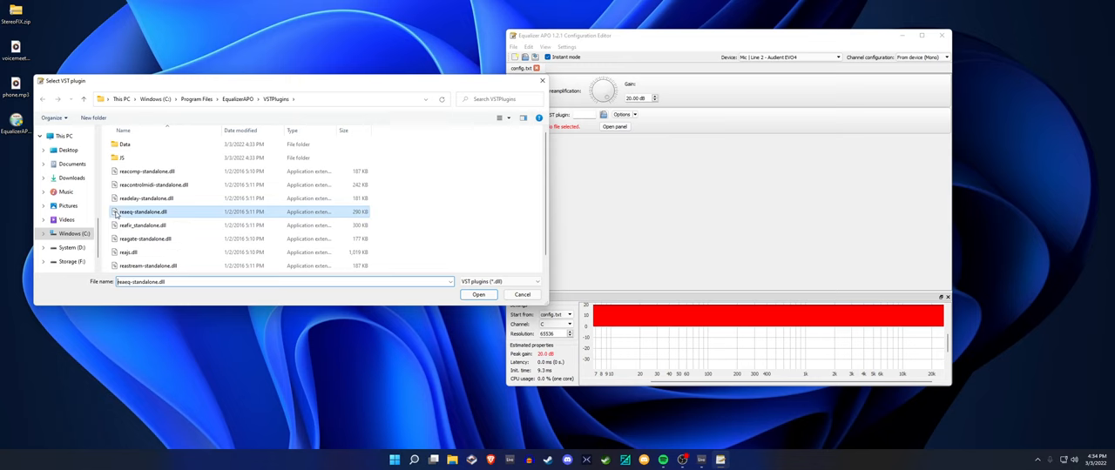
pyautogui.click(478, 295)
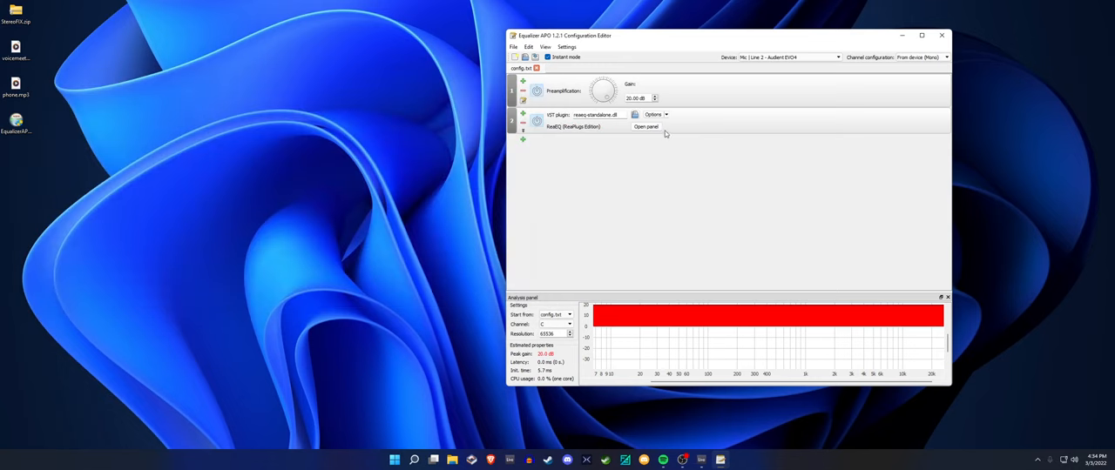
# In ReaEQ's editor, make band 1 a High Pass filter and set its cutoff frequency
pyautogui.click(646, 128)
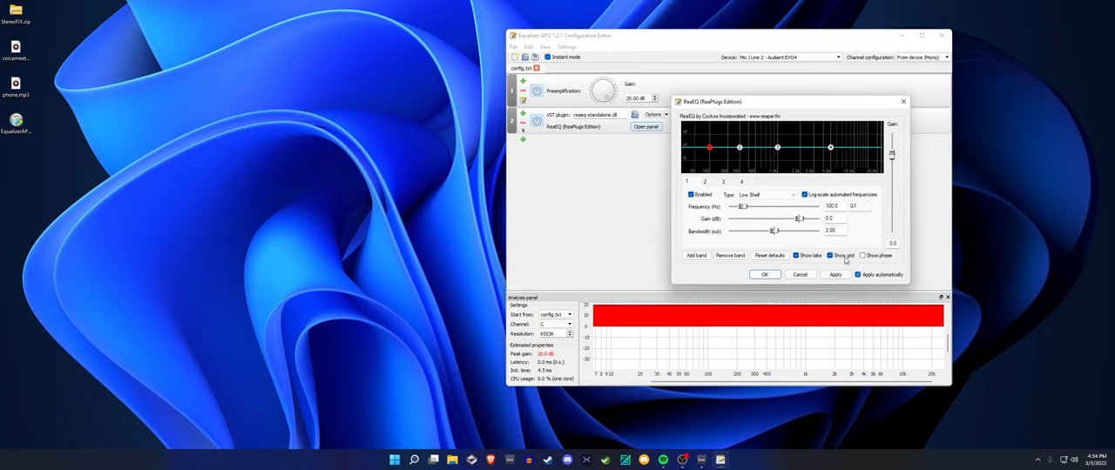
pyautogui.click(767, 195)
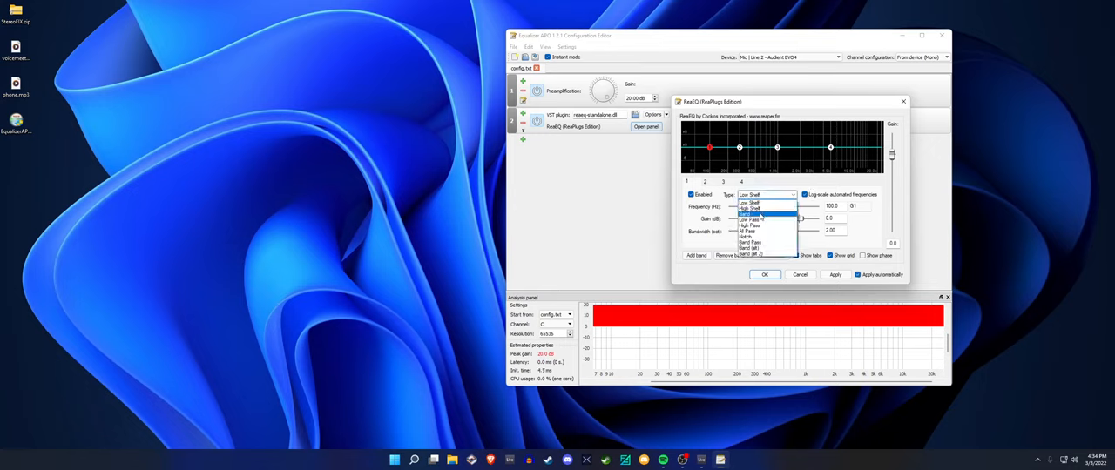
pyautogui.click(749, 212)
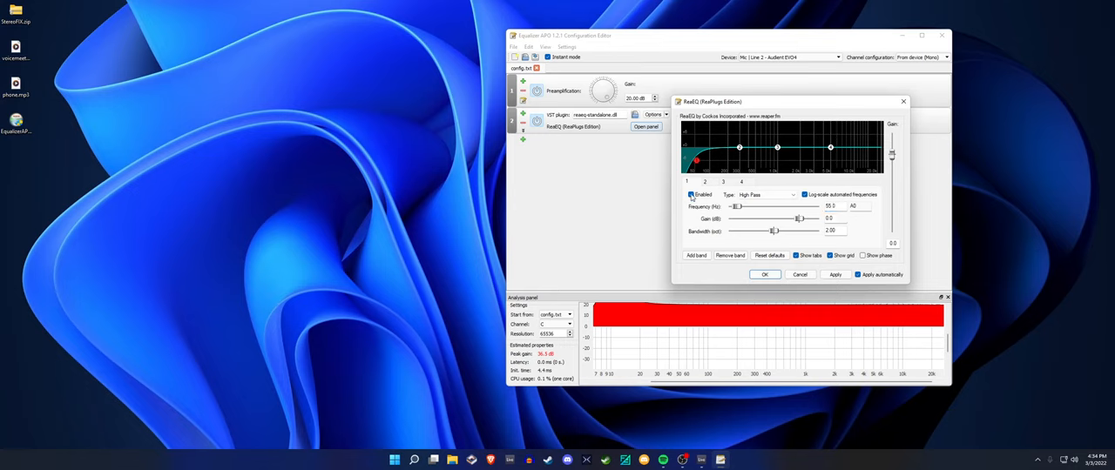
pyautogui.click(689, 195)
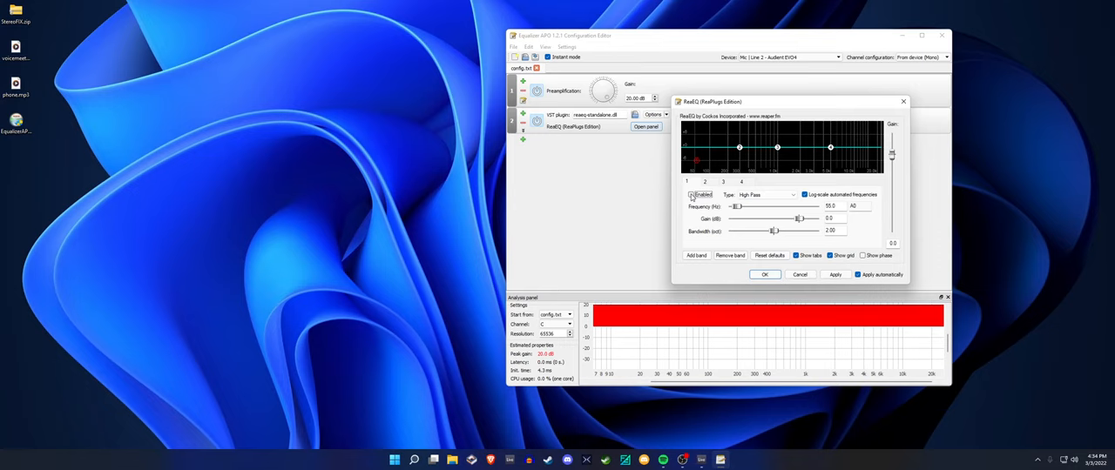
pyautogui.click(693, 195)
pyautogui.write('65')
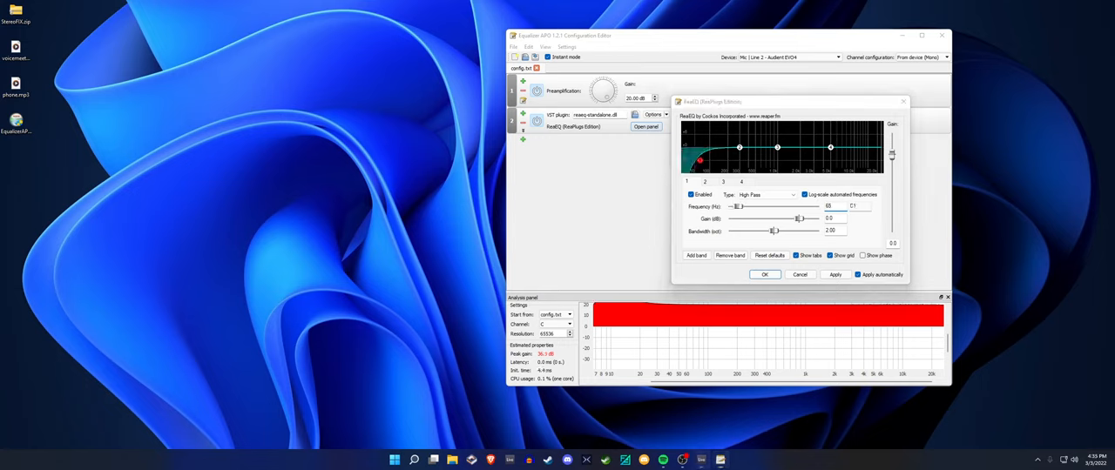
# Tune band 2 into a low-frequency dip by adjusting its frequency and gain sliders
pyautogui.click(738, 146)
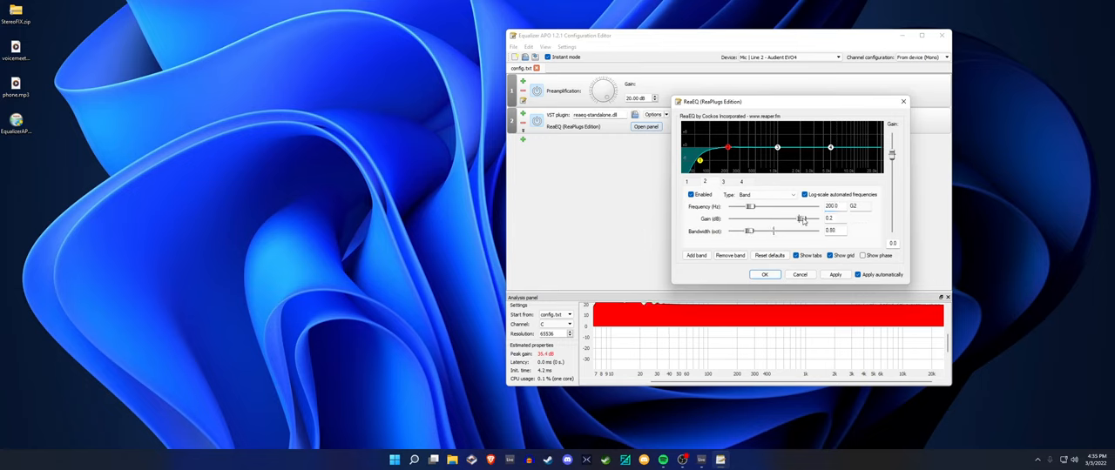
pyautogui.moveTo(801, 219); pyautogui.dragTo(815, 219)
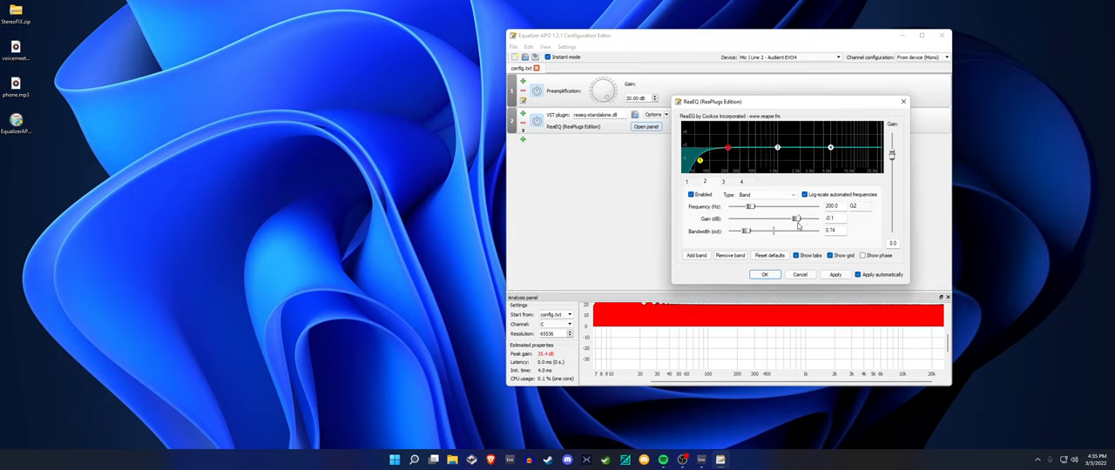
pyautogui.moveTo(798, 220); pyautogui.dragTo(784, 220)
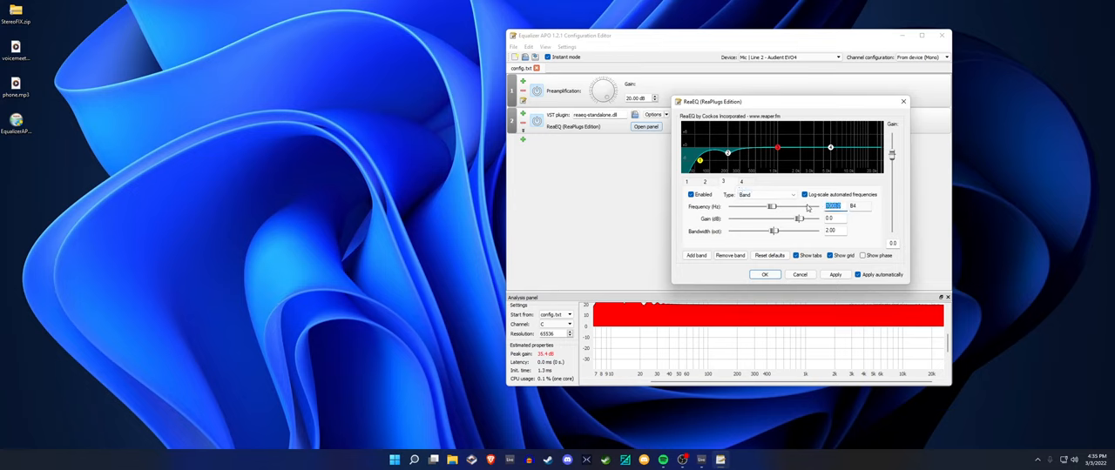
pyautogui.moveTo(770, 205); pyautogui.dragTo(742, 205)
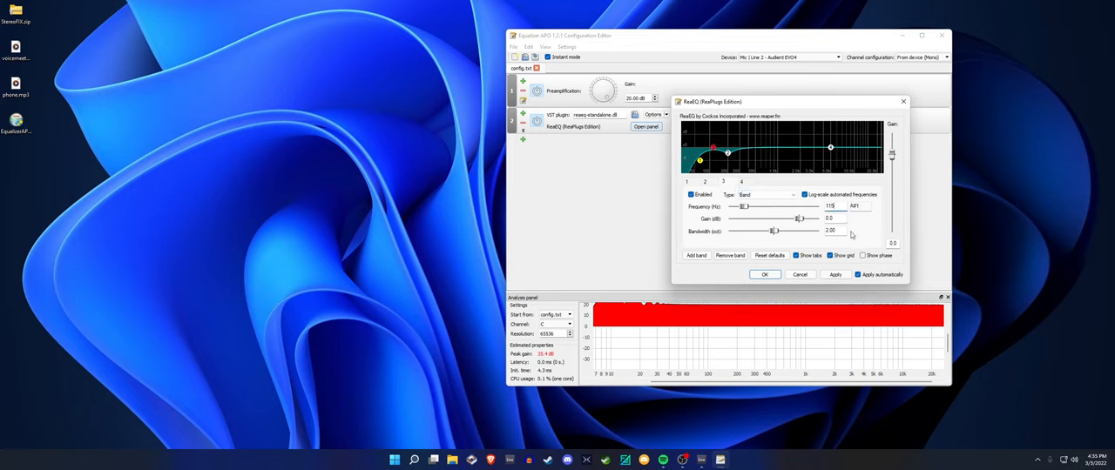
pyautogui.moveTo(639, 197)
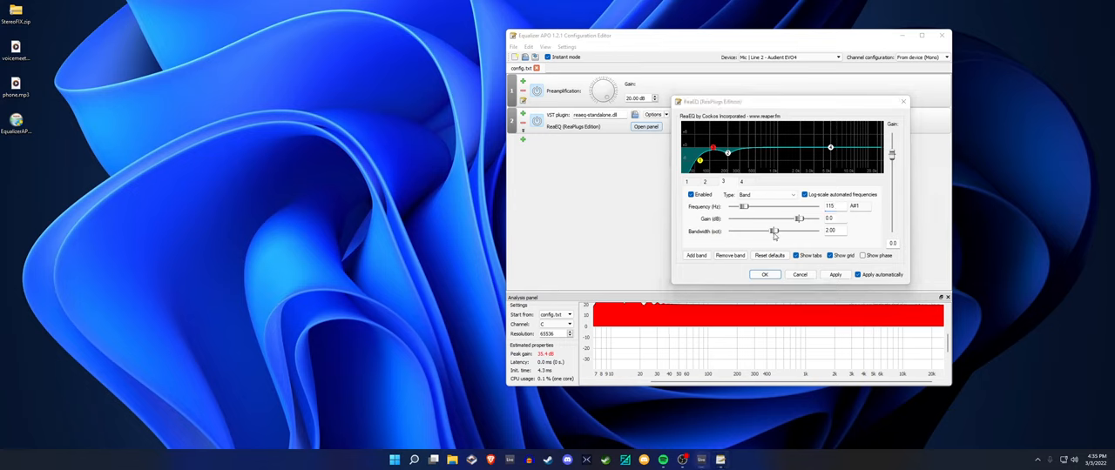
pyautogui.moveTo(773, 229); pyautogui.dragTo(808, 223)
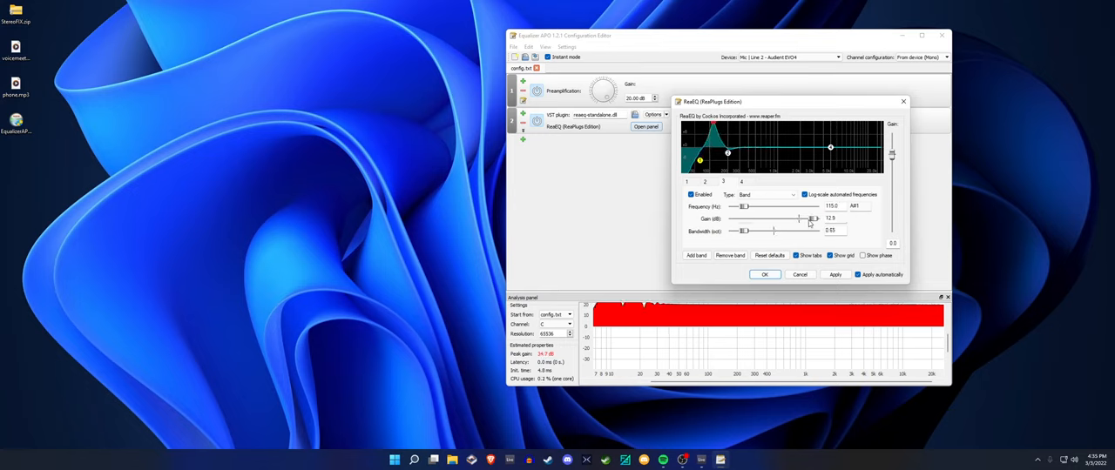
pyautogui.moveTo(811, 220); pyautogui.dragTo(802, 220)
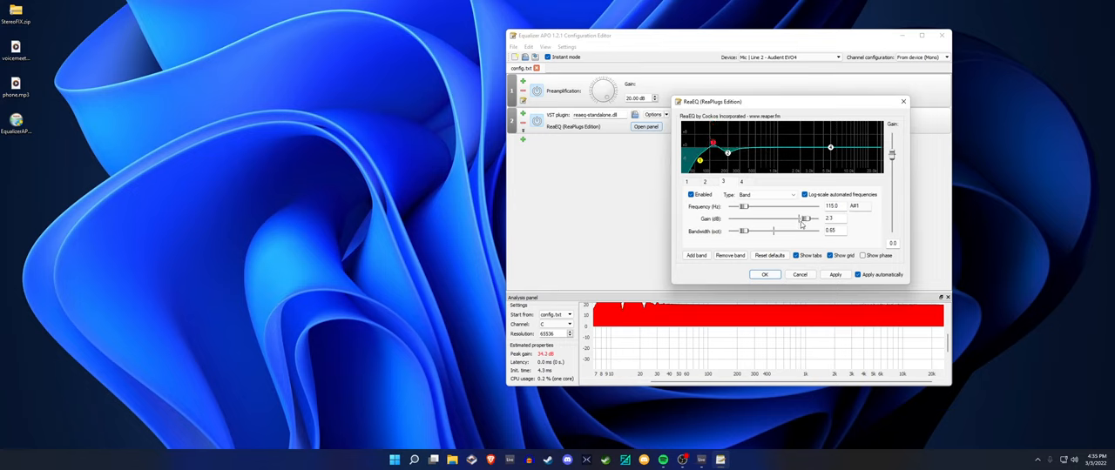
pyautogui.moveTo(804, 219); pyautogui.dragTo(788, 219)
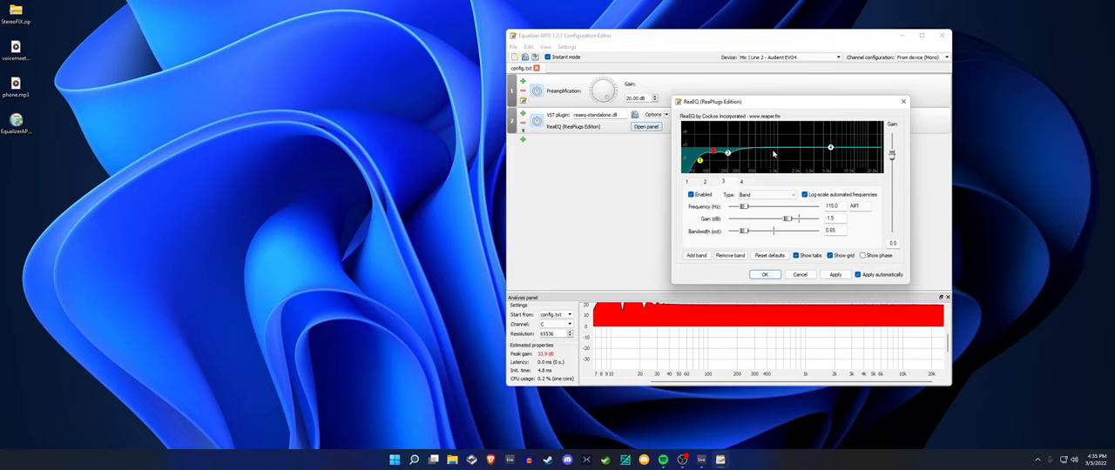
# Turn the high-shelf band into a Band type and add a new band shaped as an upper-frequency cut
pyautogui.click(789, 195)
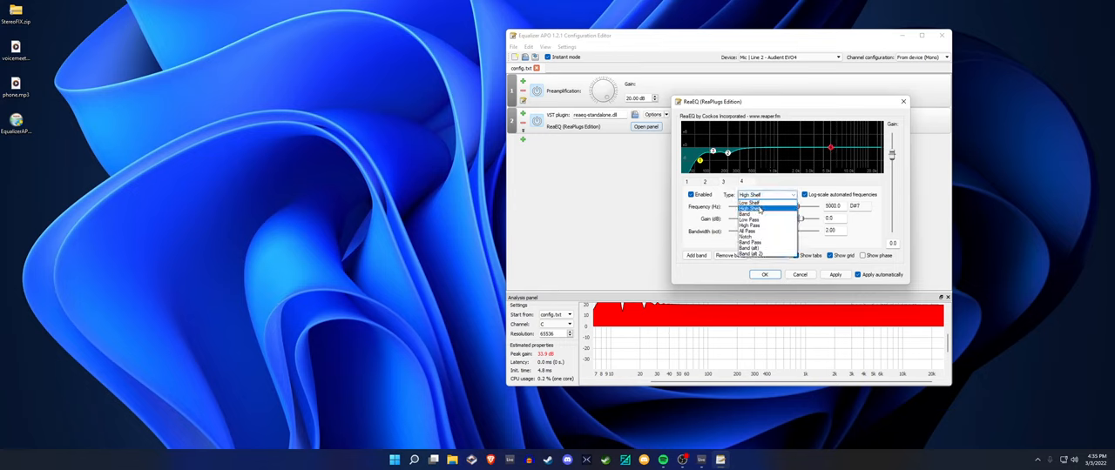
pyautogui.click(745, 213)
pyautogui.write('-3.5')
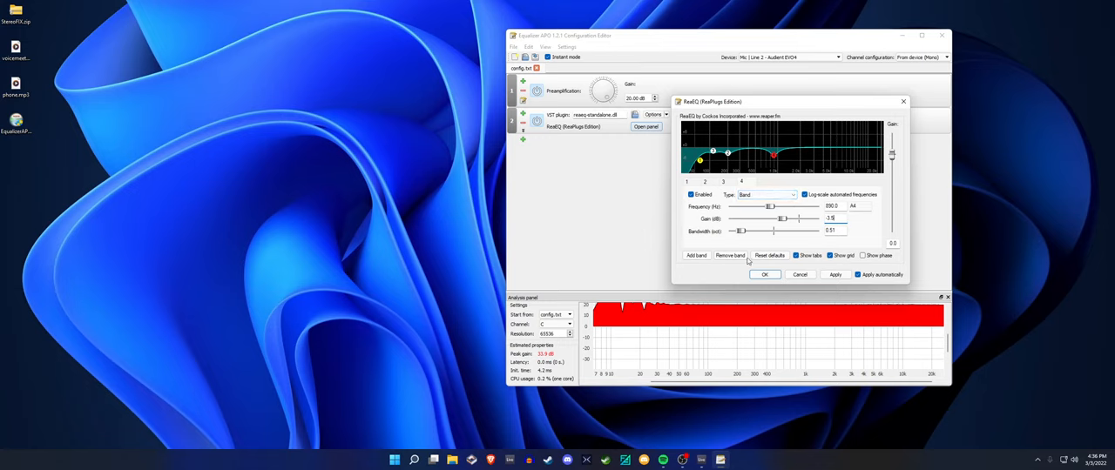
pyautogui.click(697, 254)
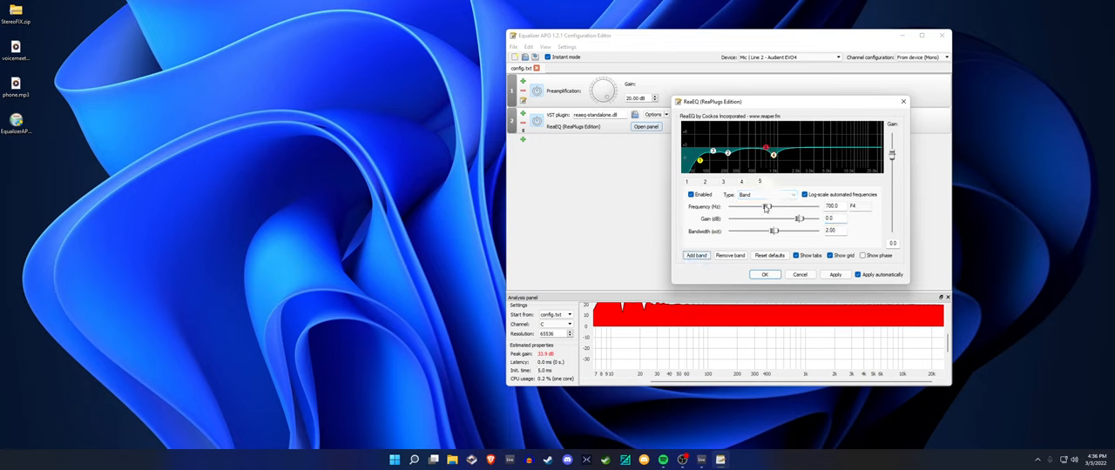
pyautogui.moveTo(766, 149); pyautogui.dragTo(757, 130)
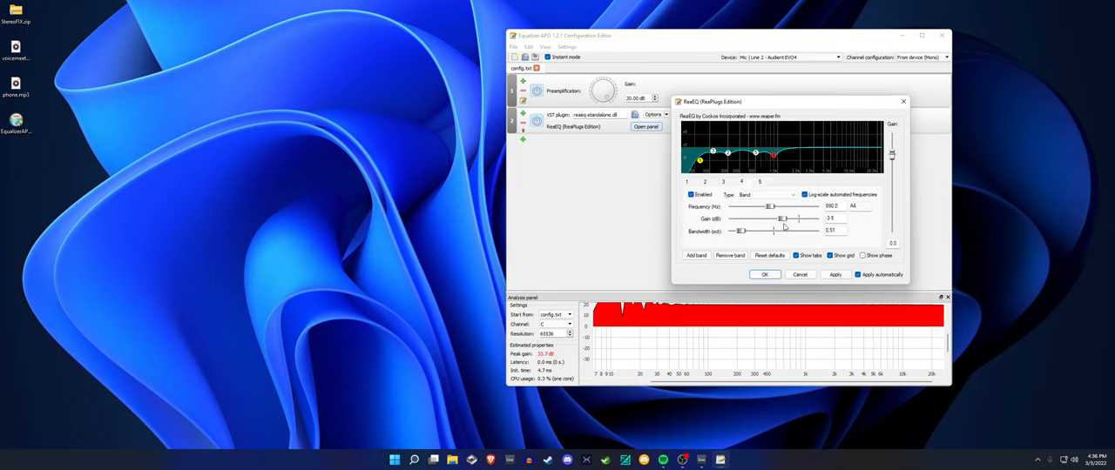
pyautogui.moveTo(781, 217); pyautogui.dragTo(780, 219)
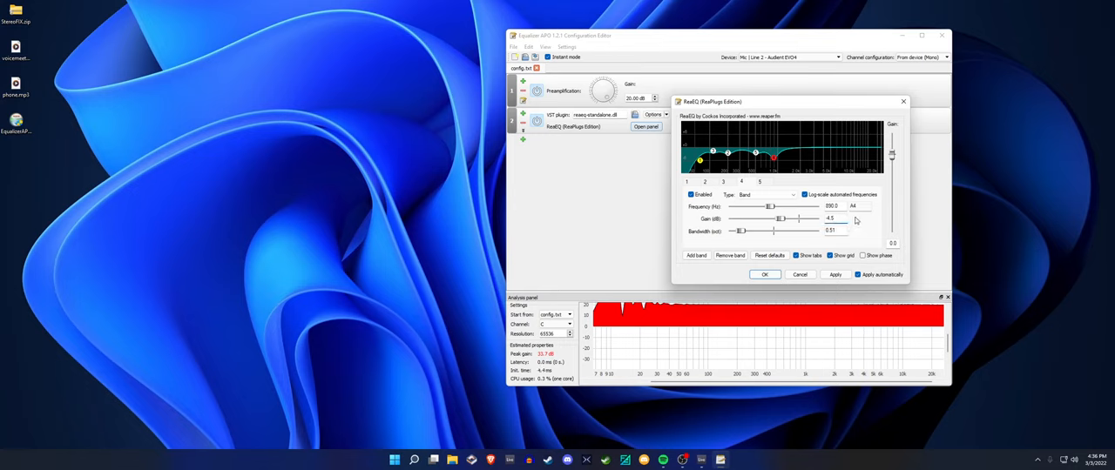
pyautogui.moveTo(808, 168)
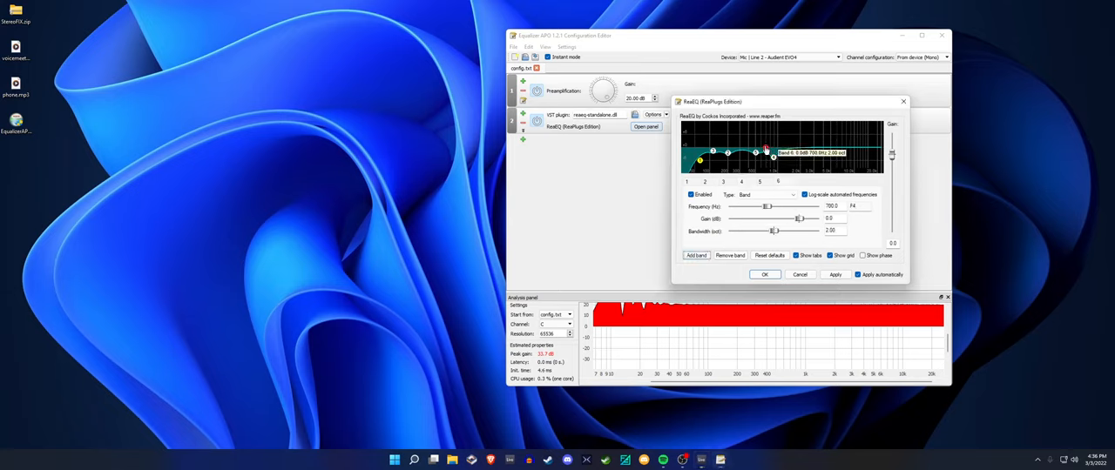
# Retune band 1's high-pass cutoff frequency
pyautogui.moveTo(765, 148); pyautogui.dragTo(706, 139)
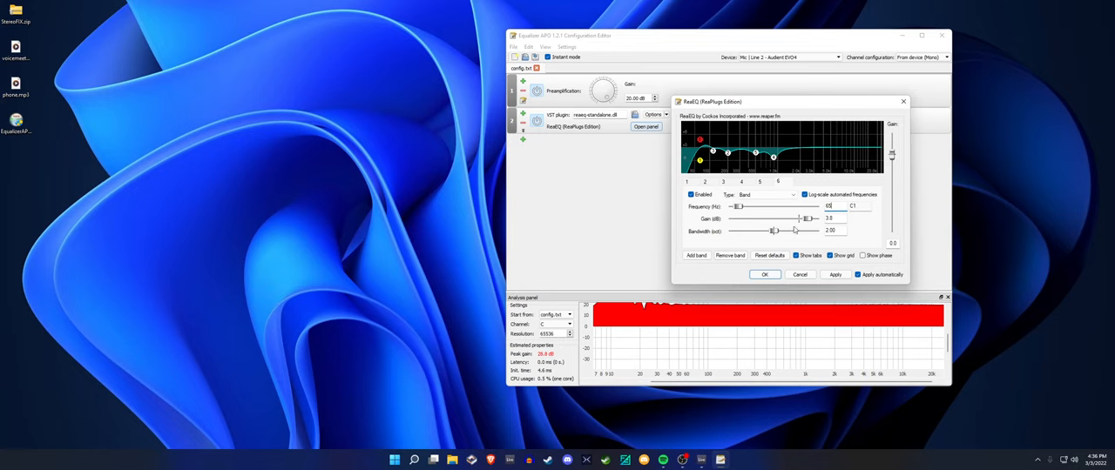
pyautogui.moveTo(775, 230); pyautogui.dragTo(759, 230)
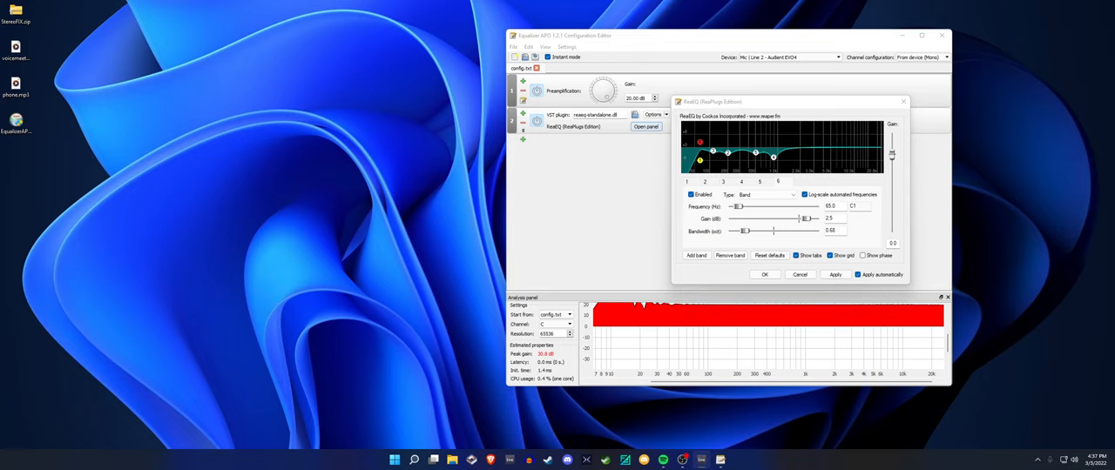
pyautogui.moveTo(715, 166)
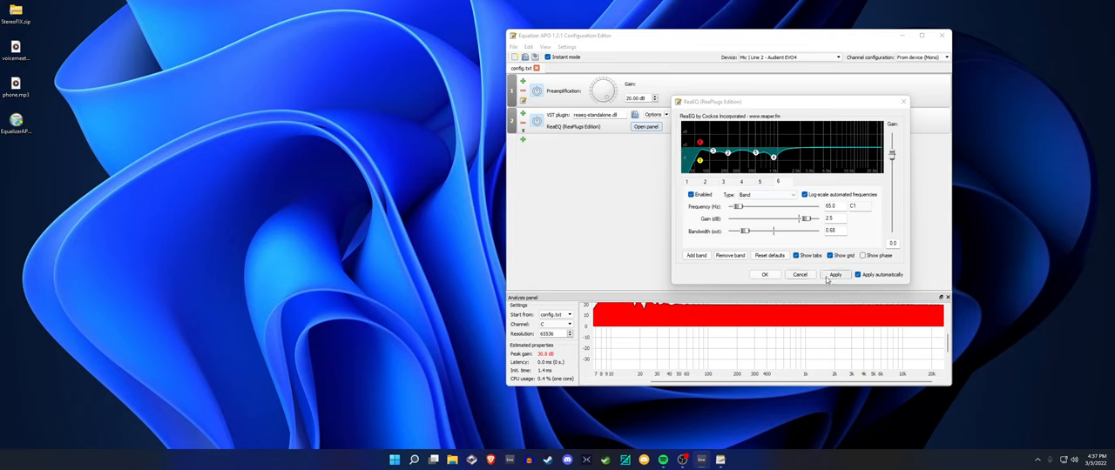
# Apply the ReaEQ band settings so the plugin sits in the chain after Preamplification
pyautogui.click(763, 275)
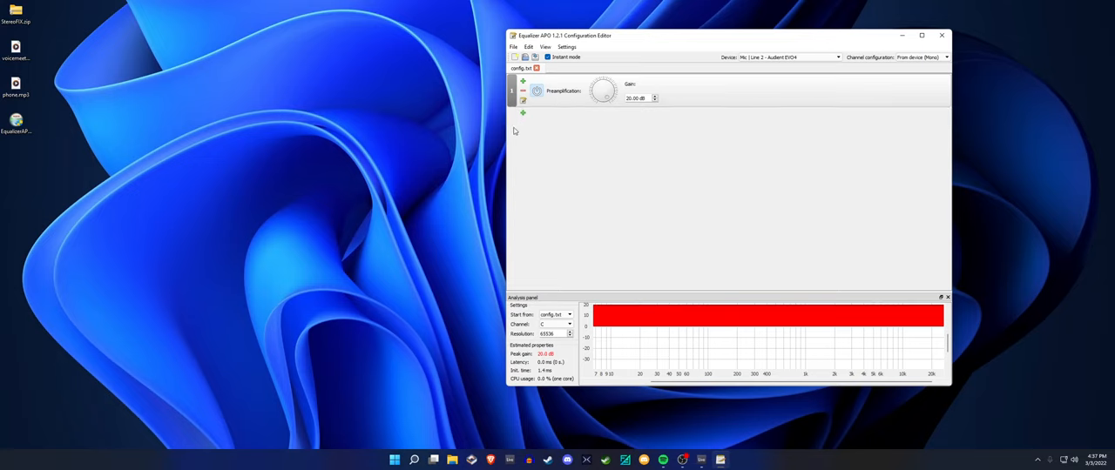
pyautogui.moveTo(527, 124)
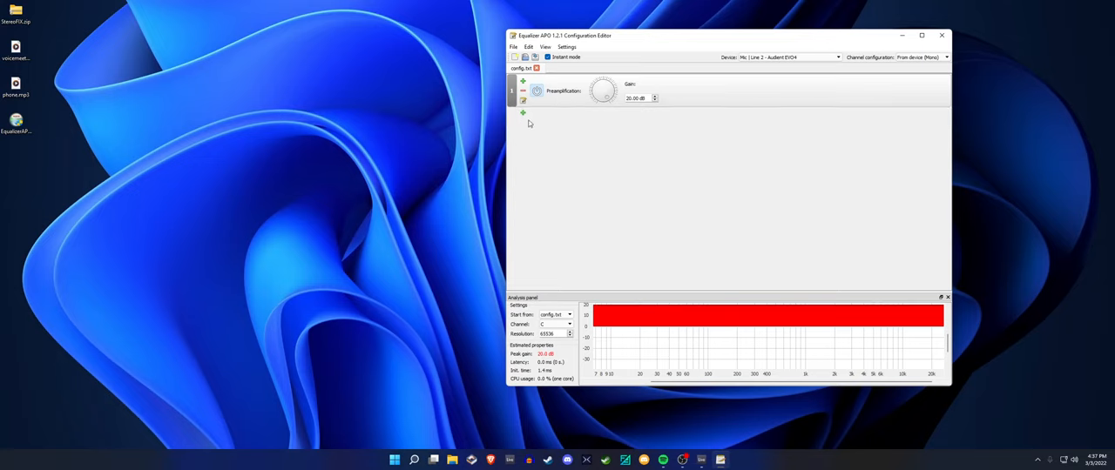
pyautogui.click(523, 111)
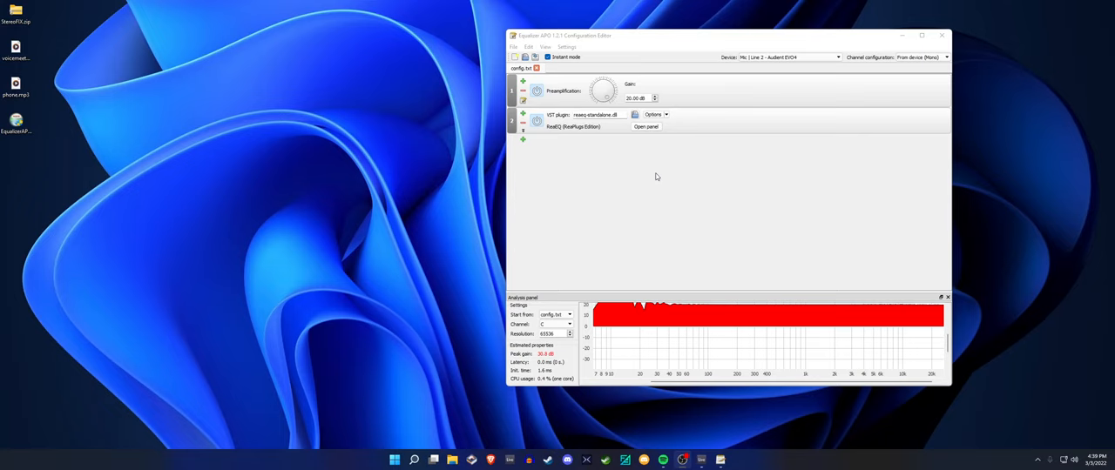
pyautogui.moveTo(641, 166)
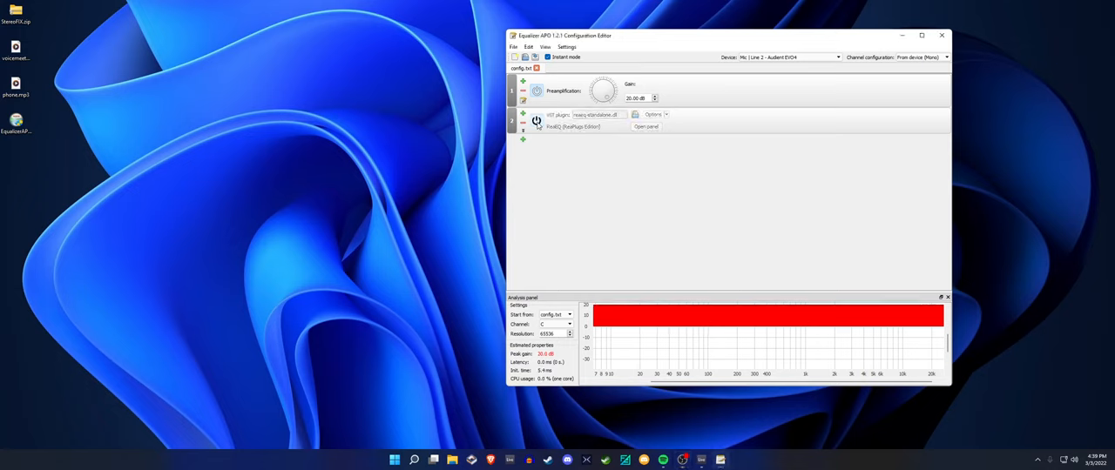
pyautogui.moveTo(537, 120)
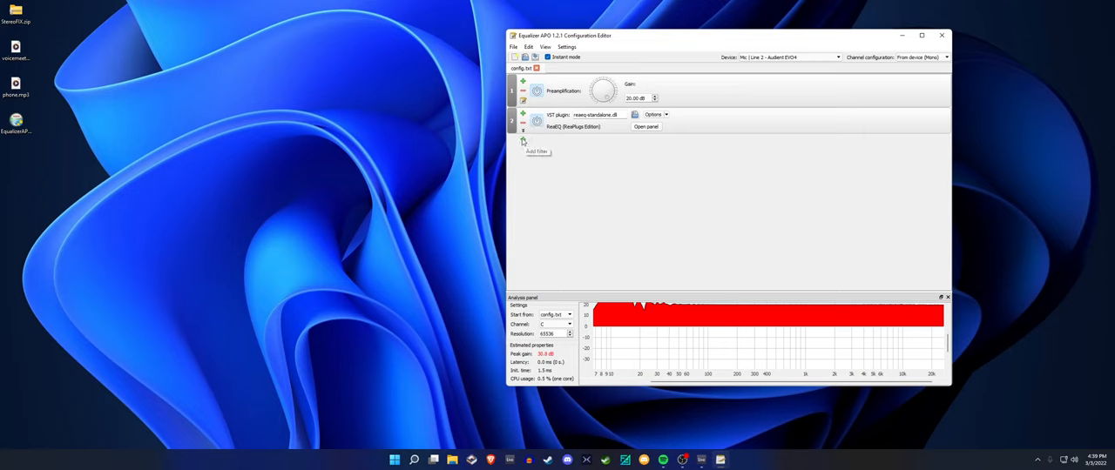
# Add a second VST plugin slot, load reajs.dll and pick its downward expander effect
pyautogui.click(536, 150)
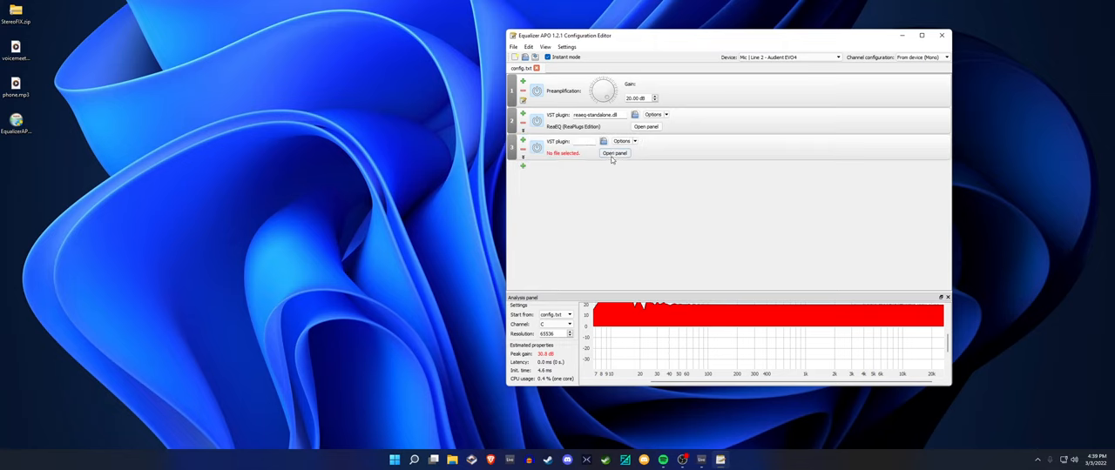
pyautogui.click(635, 142)
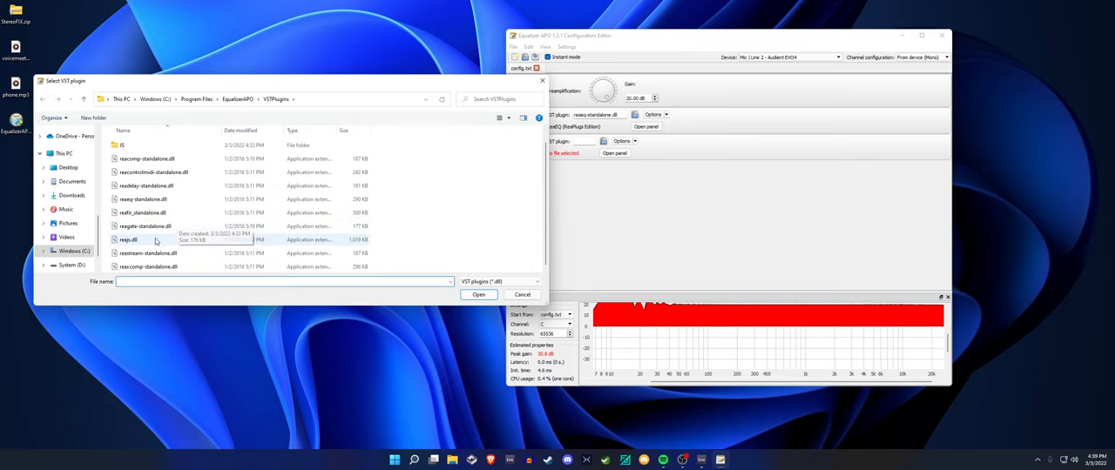
pyautogui.click(477, 295)
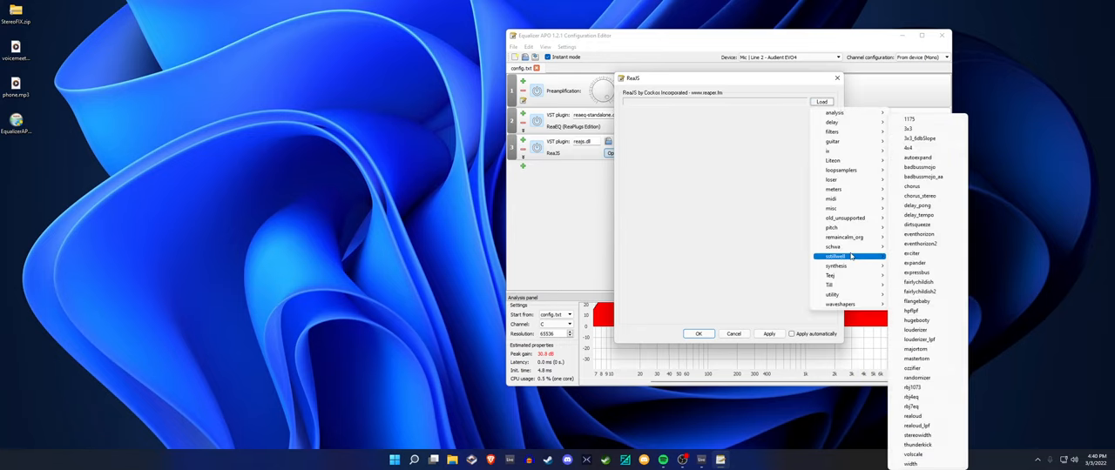
pyautogui.click(914, 263)
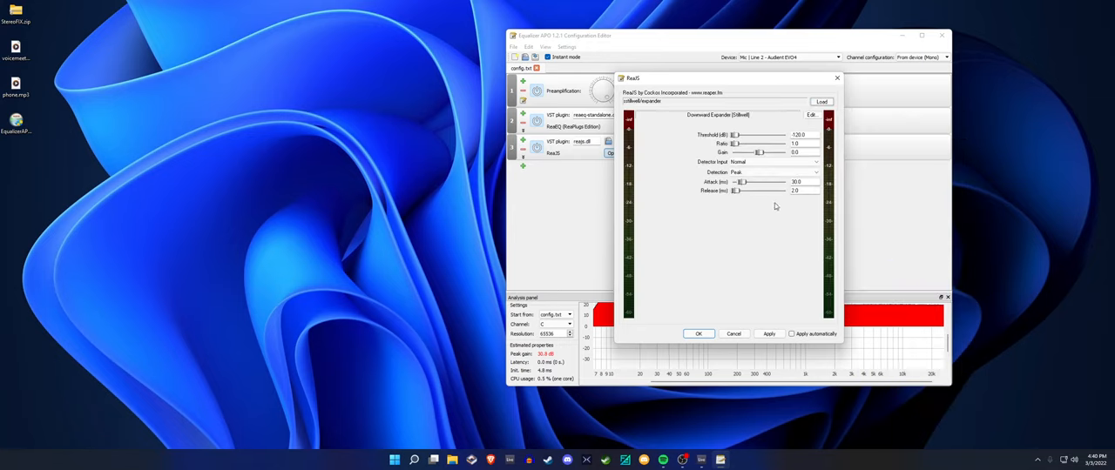
pyautogui.moveTo(655, 143)
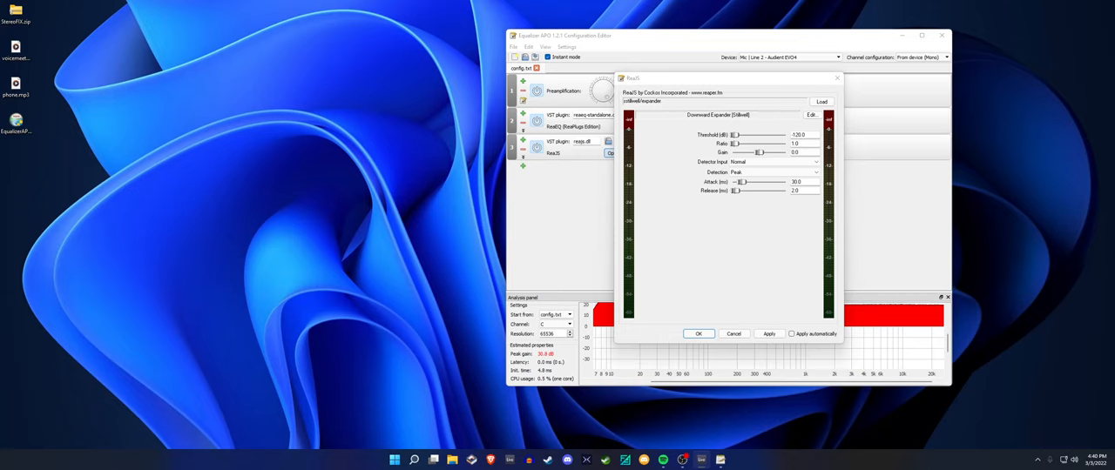
# Adjust the expander's threshold and ratio with automatic applying enabled
pyautogui.moveTo(735, 136); pyautogui.dragTo(740, 136)
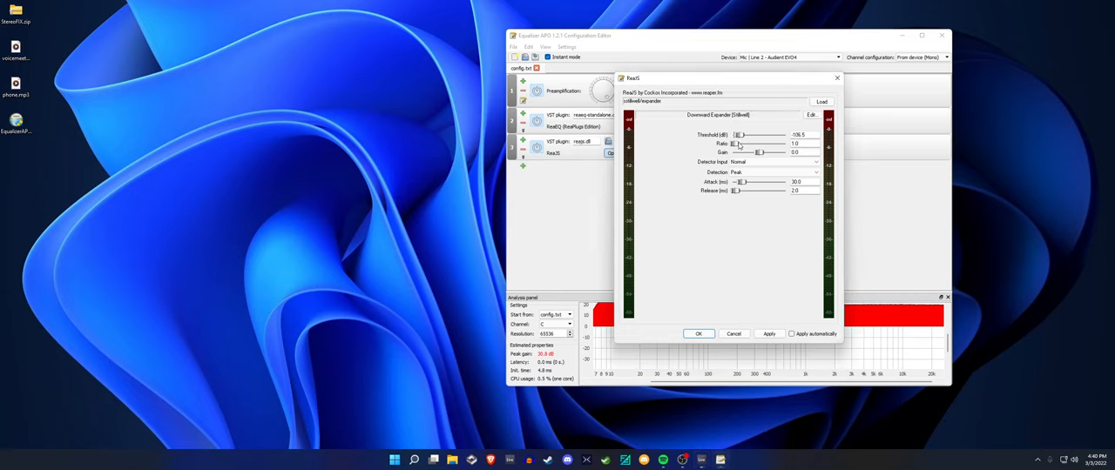
pyautogui.moveTo(735, 142); pyautogui.dragTo(781, 143)
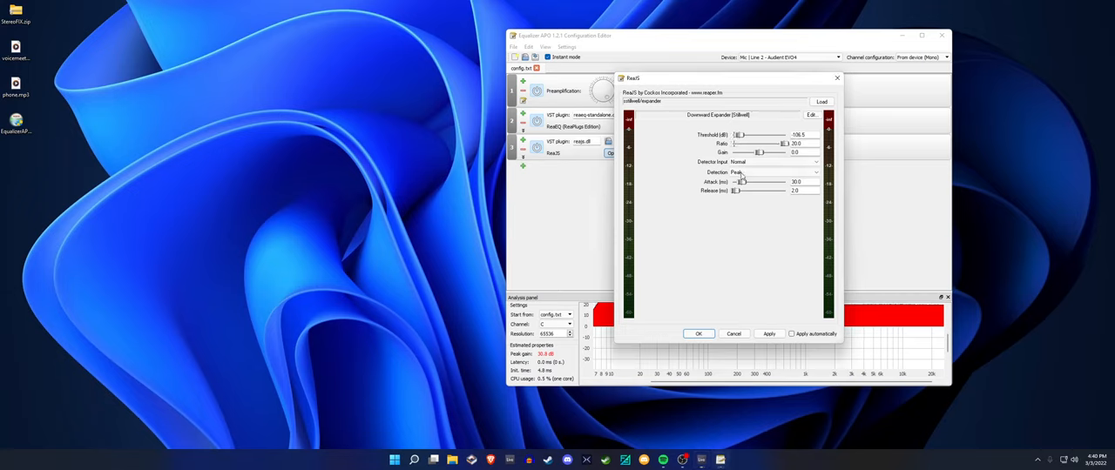
pyautogui.moveTo(738, 136); pyautogui.dragTo(765, 136)
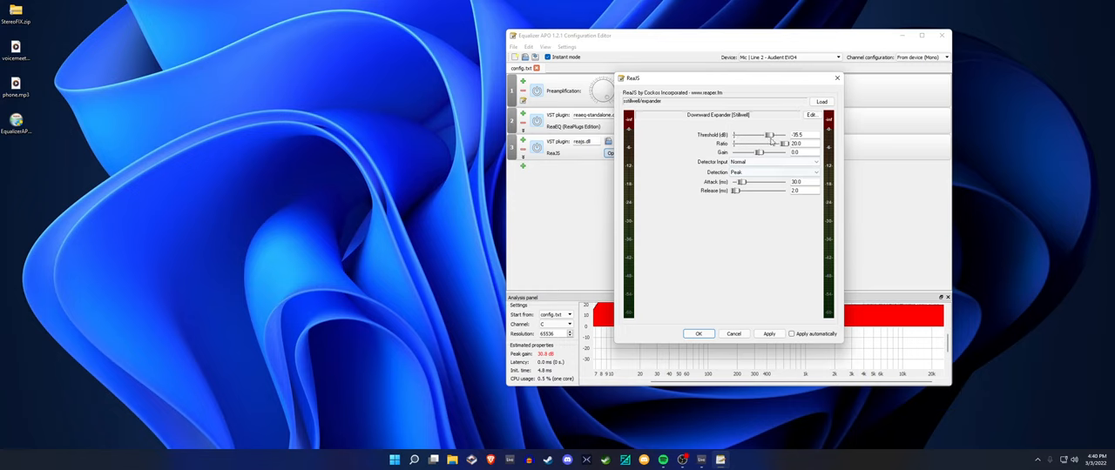
pyautogui.click(791, 335)
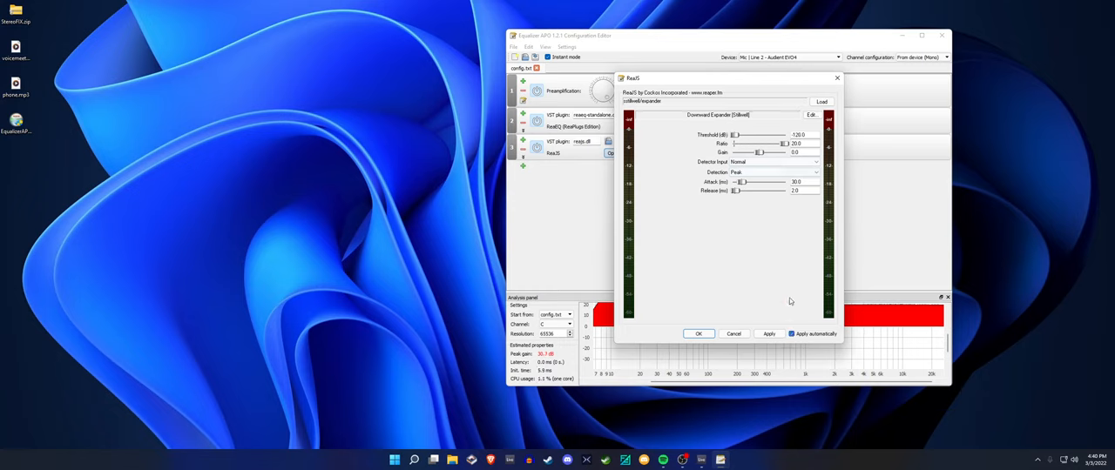
pyautogui.moveTo(735, 136); pyautogui.dragTo(764, 135)
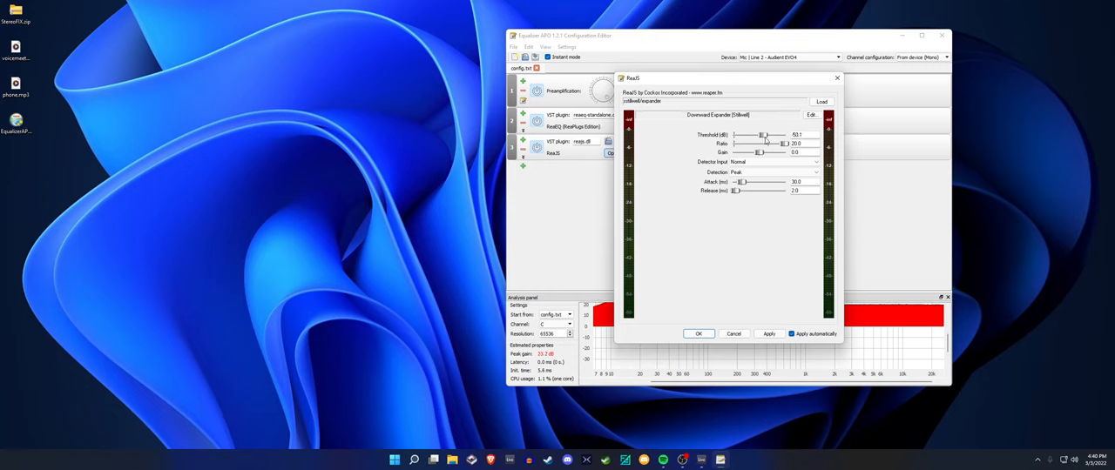
pyautogui.moveTo(761, 136); pyautogui.dragTo(746, 136)
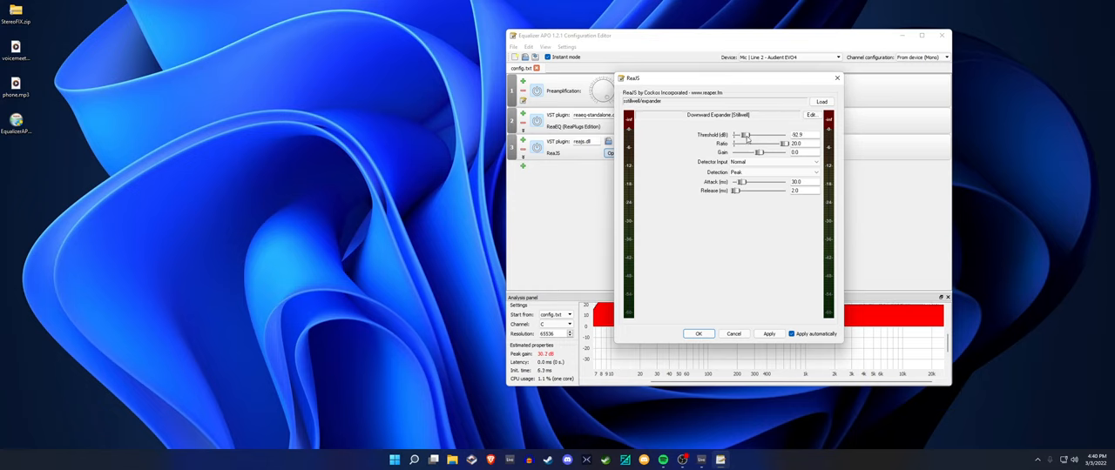
pyautogui.moveTo(745, 136); pyautogui.dragTo(756, 136)
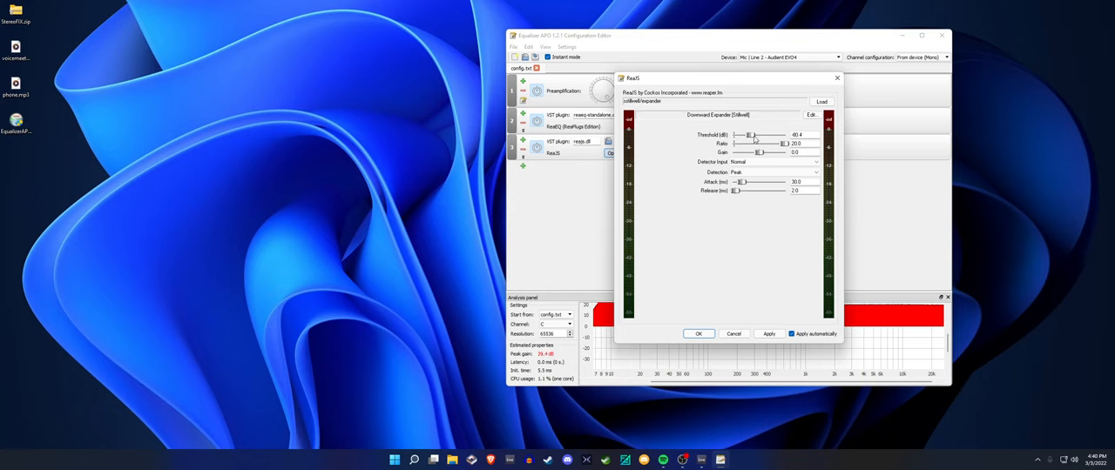
pyautogui.moveTo(747, 136); pyautogui.dragTo(757, 136)
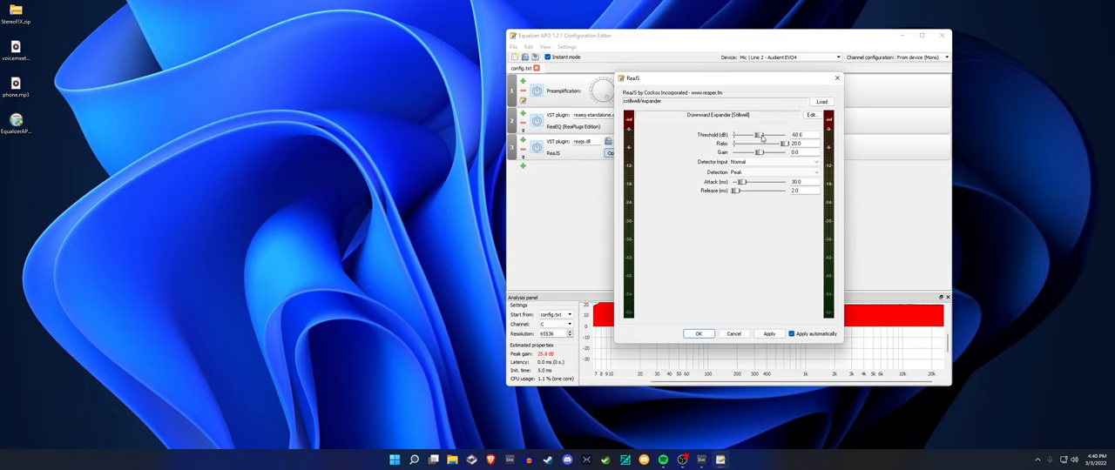
# Set the expander's attack and release times, then dismiss its window leaving the slot empty
pyautogui.moveTo(735, 192); pyautogui.dragTo(749, 192)
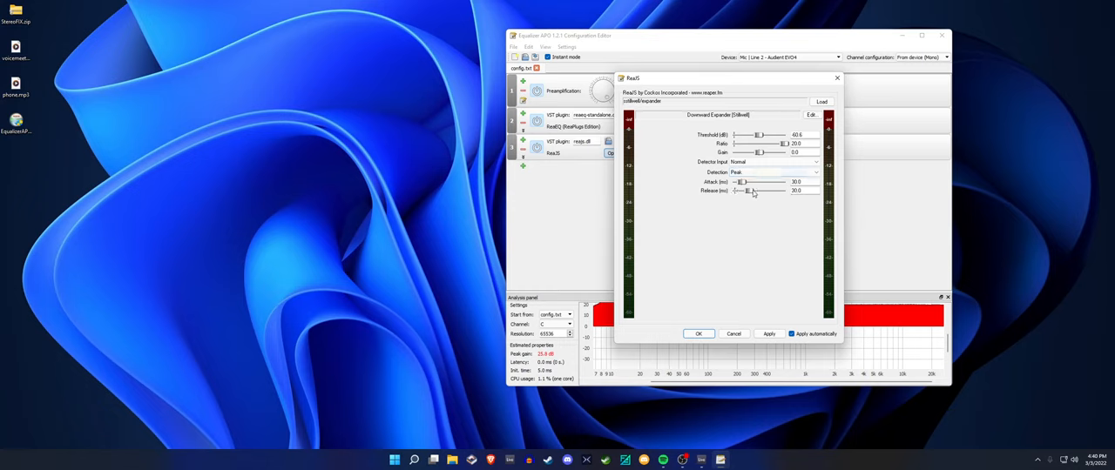
pyautogui.moveTo(738, 136); pyautogui.dragTo(765, 136)
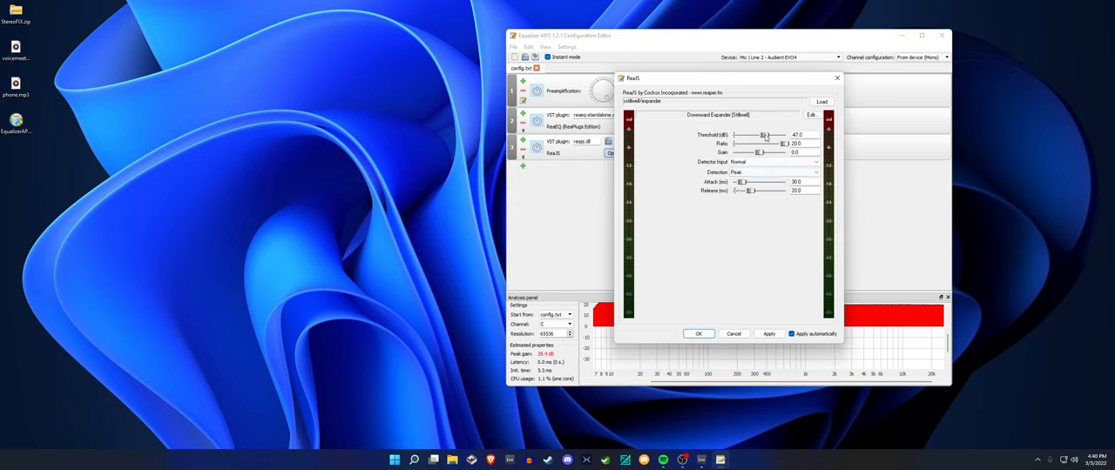
pyautogui.moveTo(765, 136); pyautogui.dragTo(756, 136)
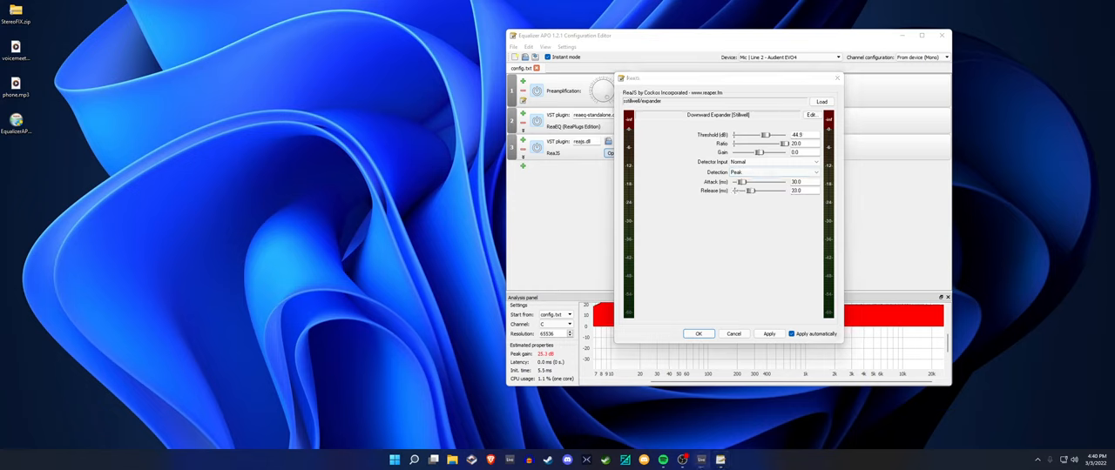
pyautogui.moveTo(756, 190); pyautogui.dragTo(740, 190)
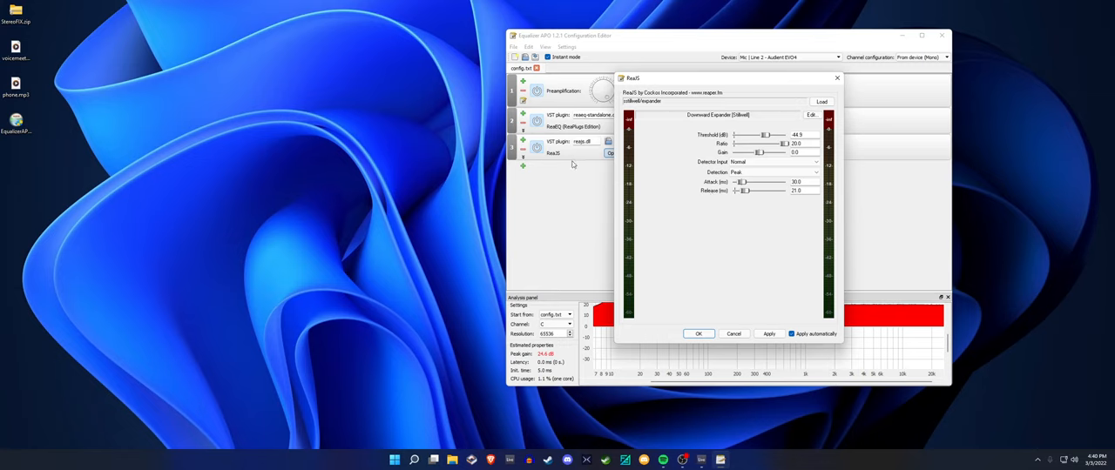
pyautogui.moveTo(667, 244)
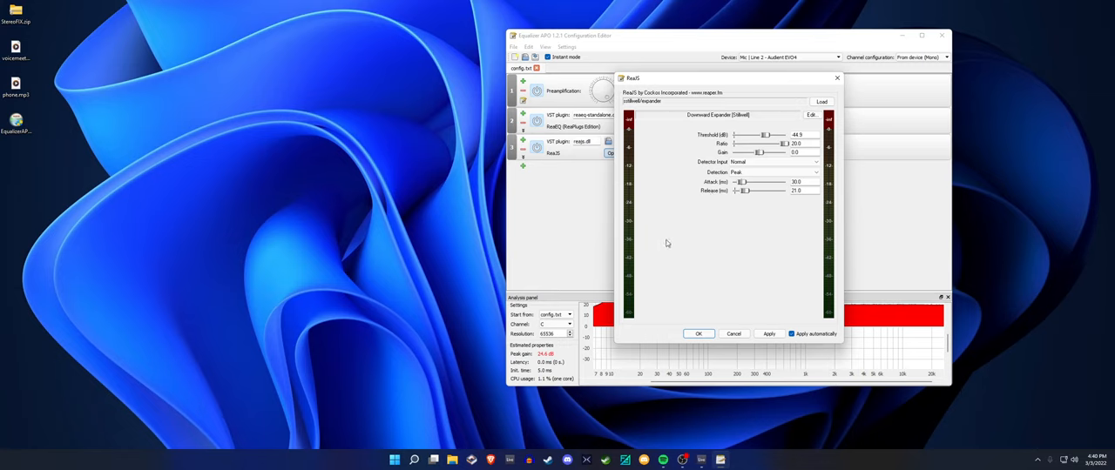
pyautogui.click(768, 334)
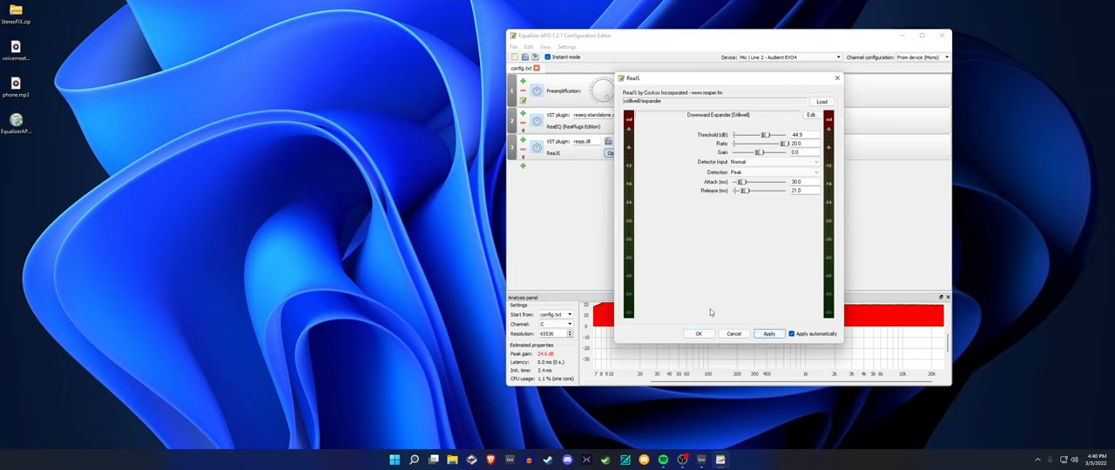
pyautogui.click(696, 335)
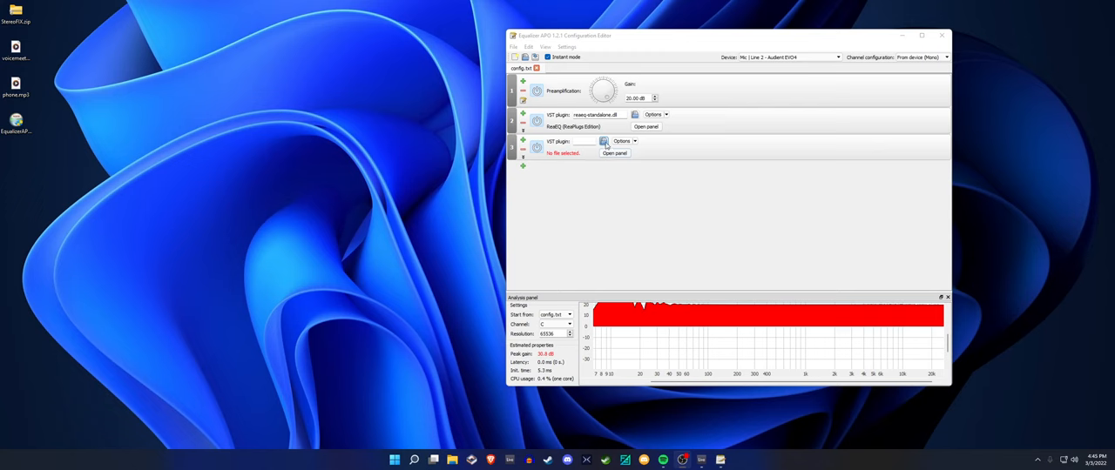
# Load ATKExpander into the empty slot, tune its noise-gate knobs with auto-apply on, and confirm
pyautogui.click(603, 141)
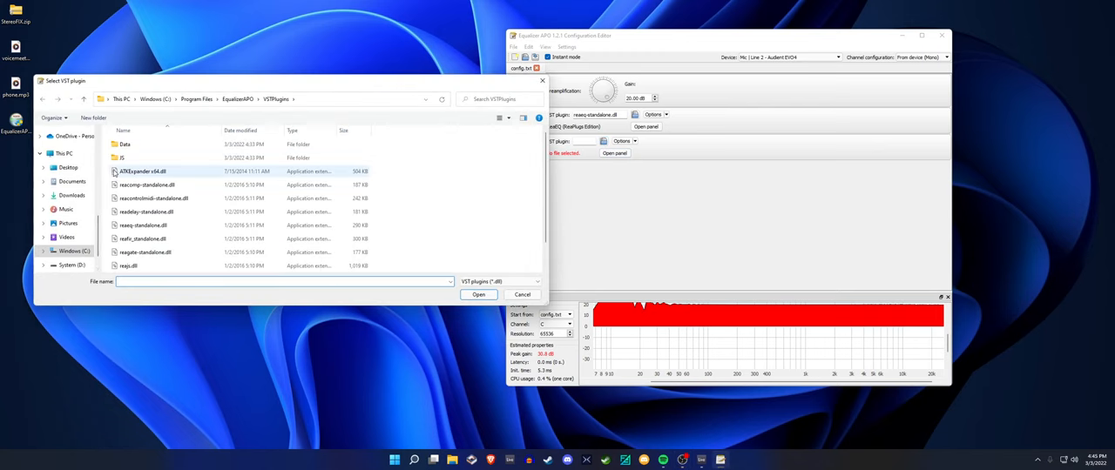
pyautogui.click(477, 294)
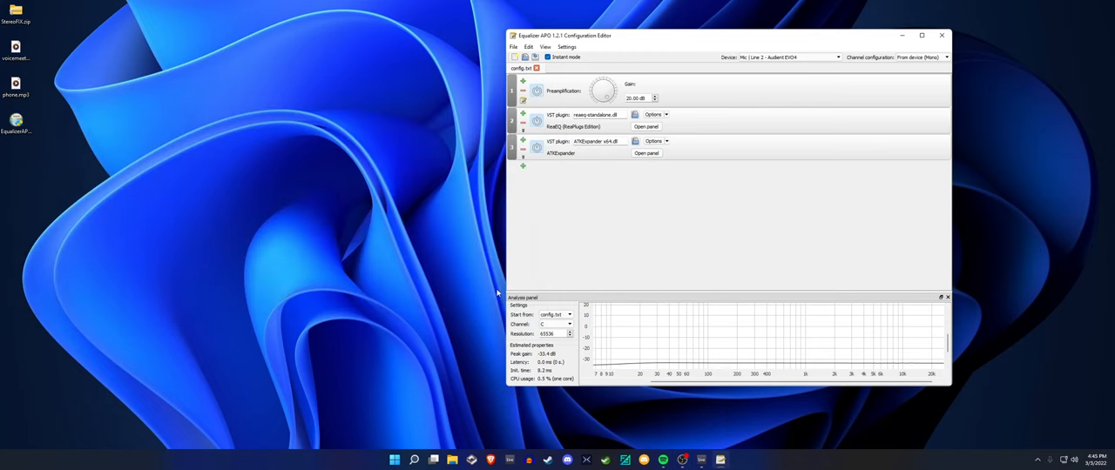
pyautogui.click(646, 153)
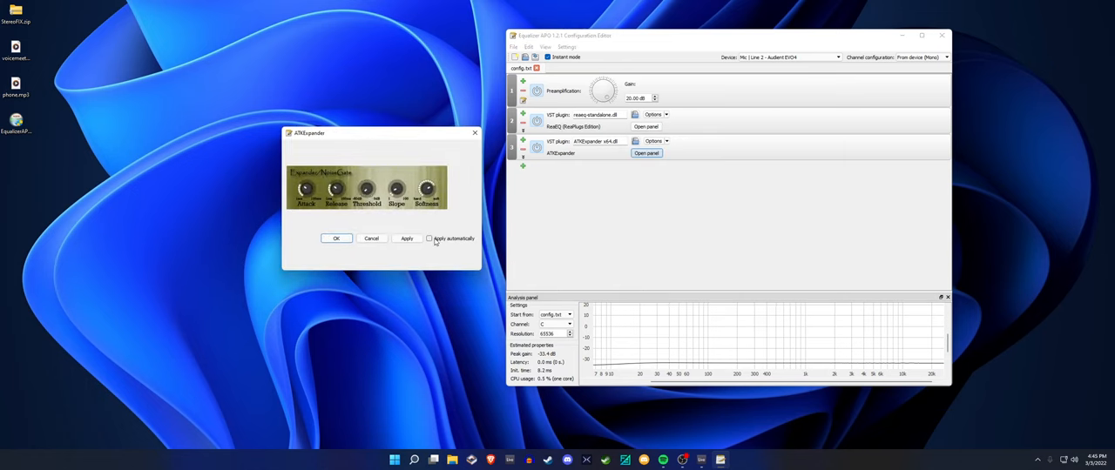
pyautogui.click(428, 237)
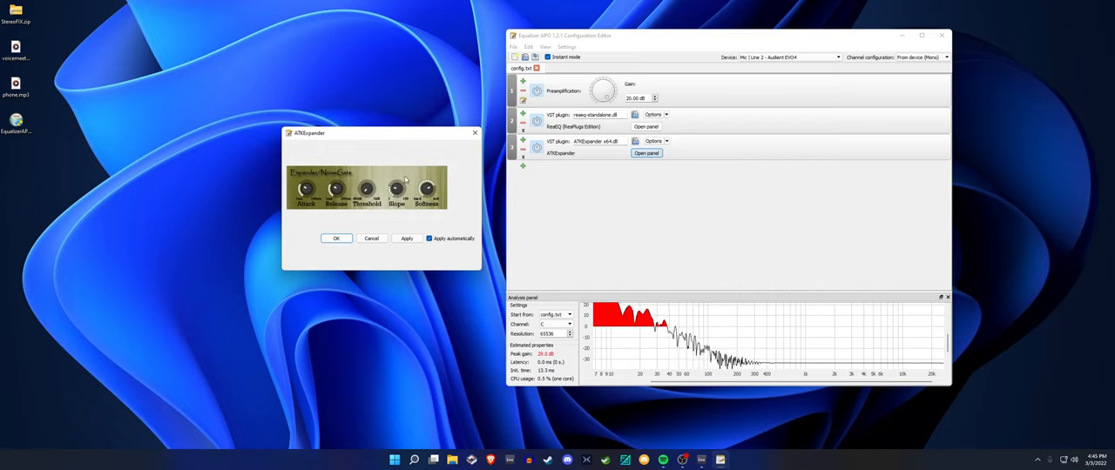
pyautogui.moveTo(334, 188); pyautogui.dragTo(338, 183)
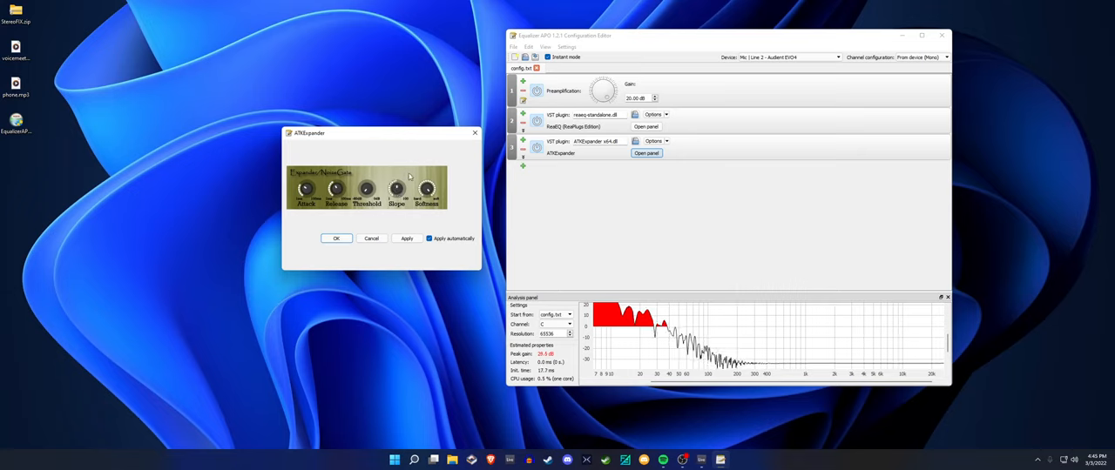
pyautogui.moveTo(397, 188); pyautogui.dragTo(397, 188)
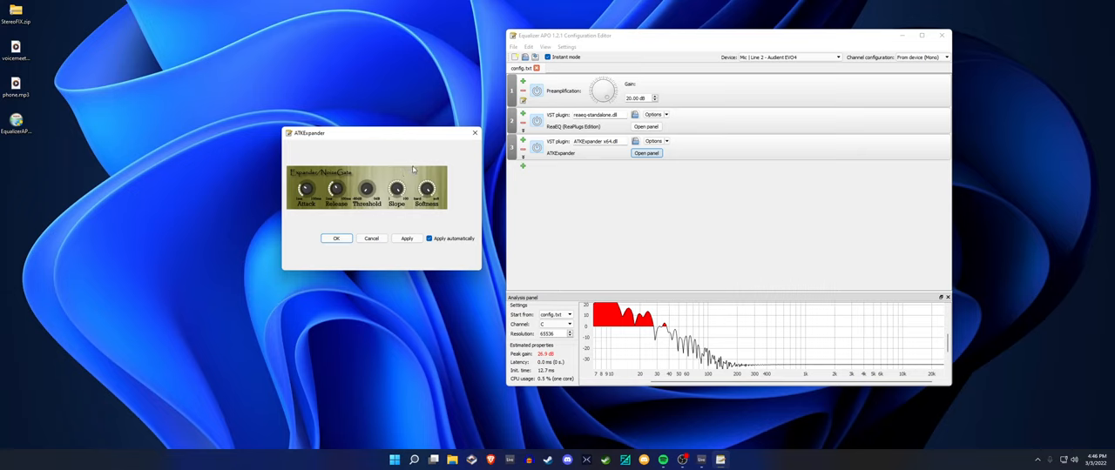
pyautogui.moveTo(415, 242)
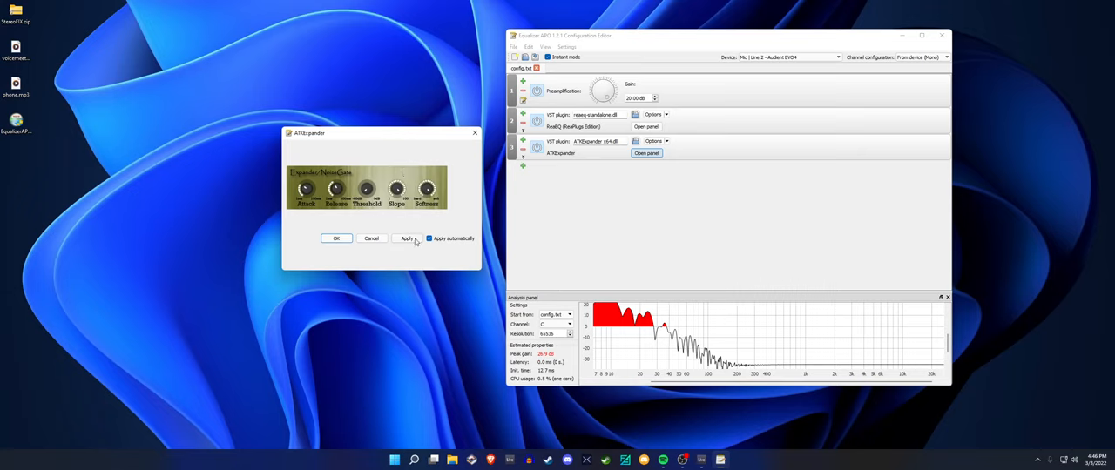
pyautogui.click(405, 237)
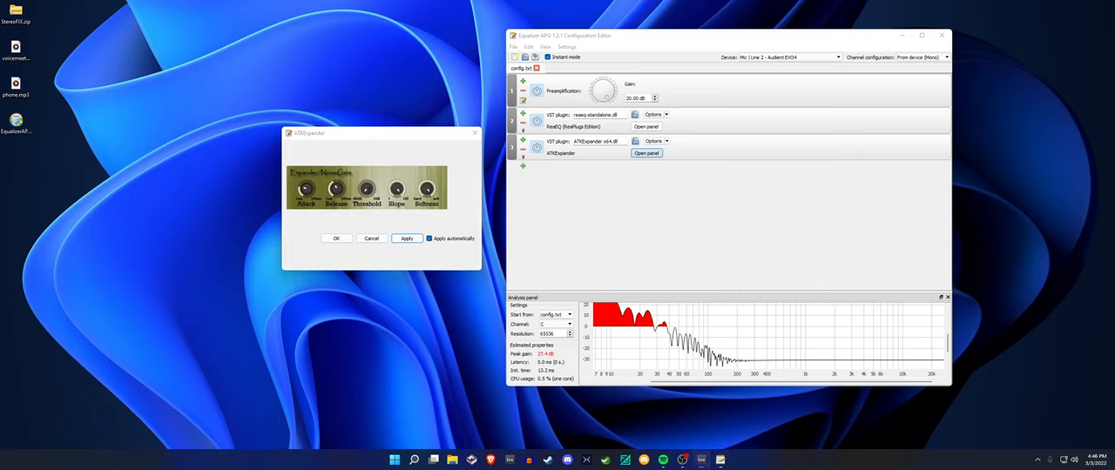
pyautogui.moveTo(391, 230)
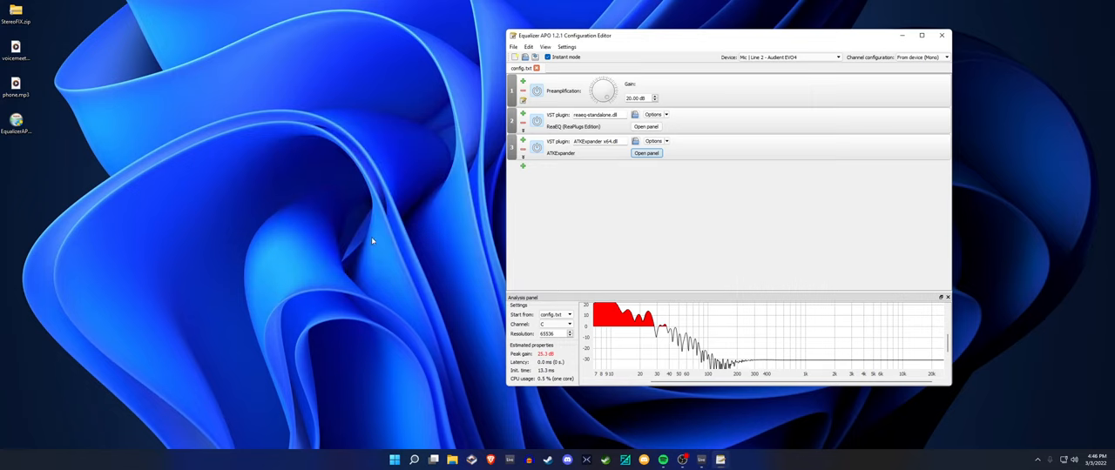
pyautogui.moveTo(526, 174)
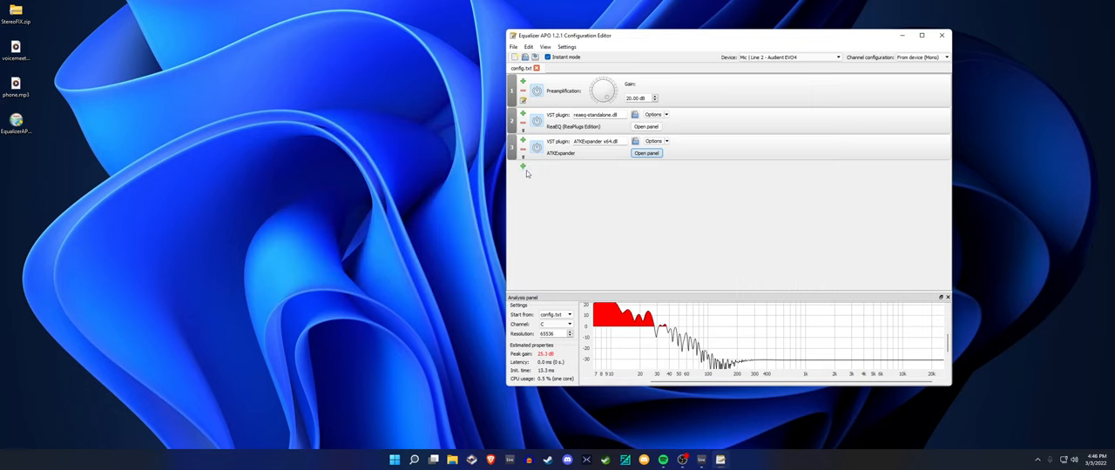
pyautogui.moveTo(522, 170)
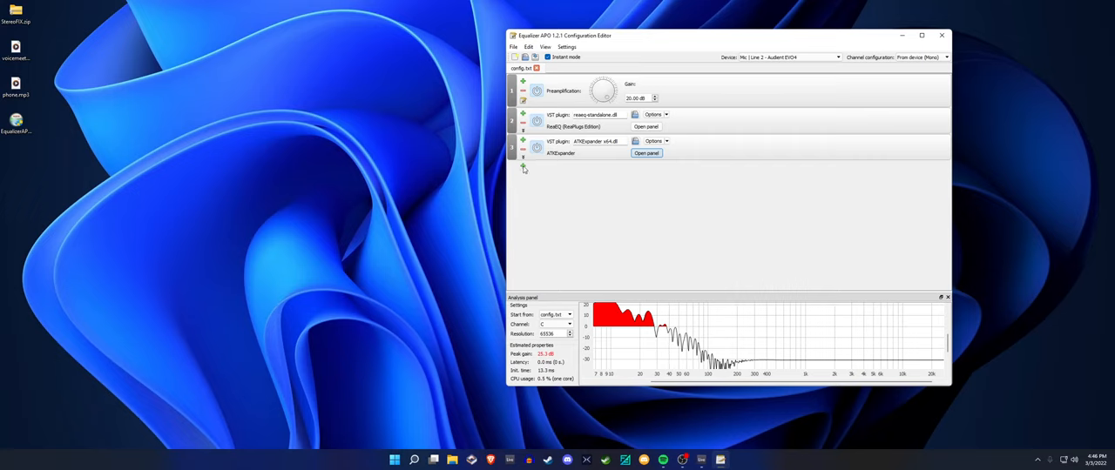
# Add a VST plugin stage after the expander and load reacomp-standalone.dll
pyautogui.click(522, 167)
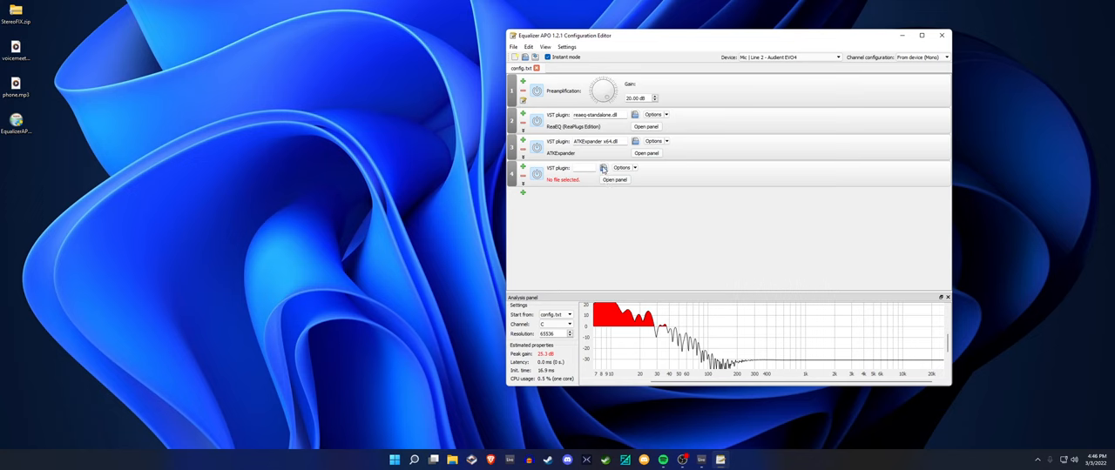
pyautogui.click(603, 167)
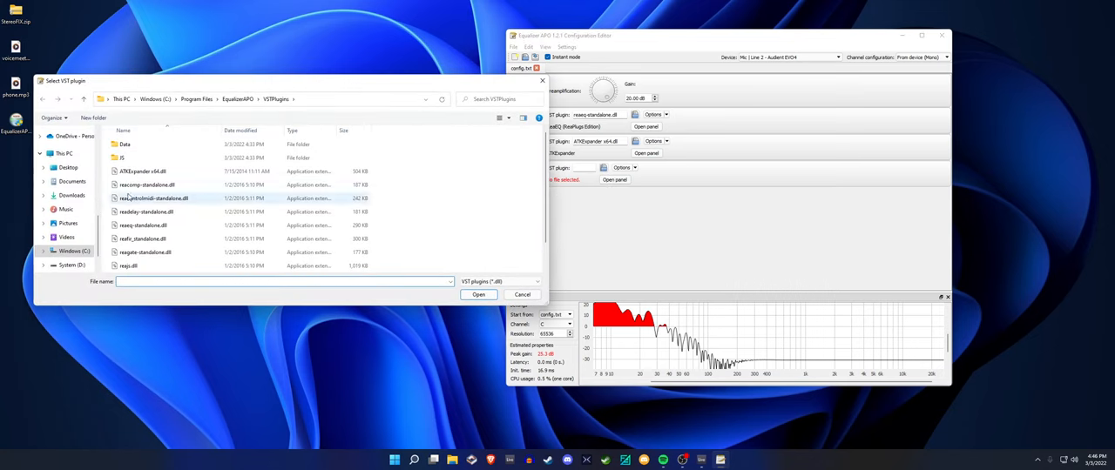
pyautogui.moveTo(147, 185)
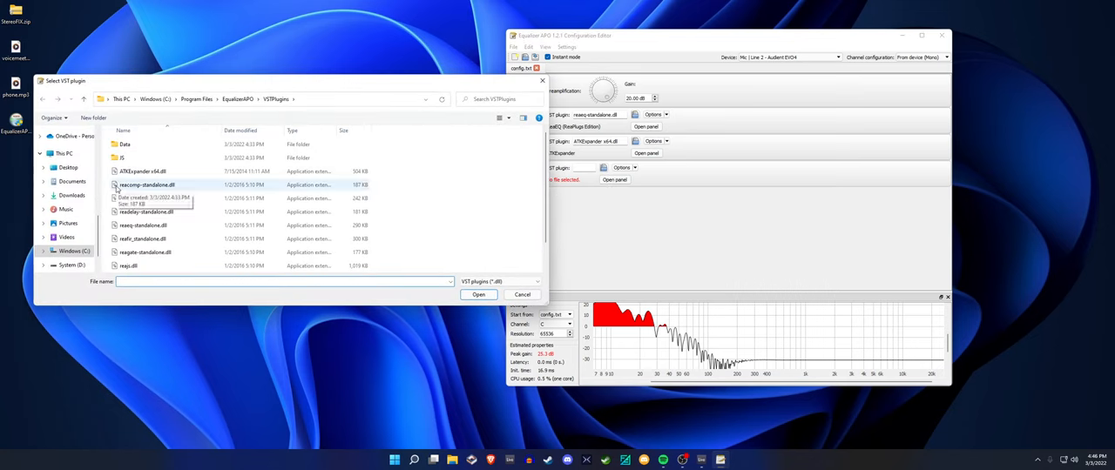
pyautogui.click(147, 185)
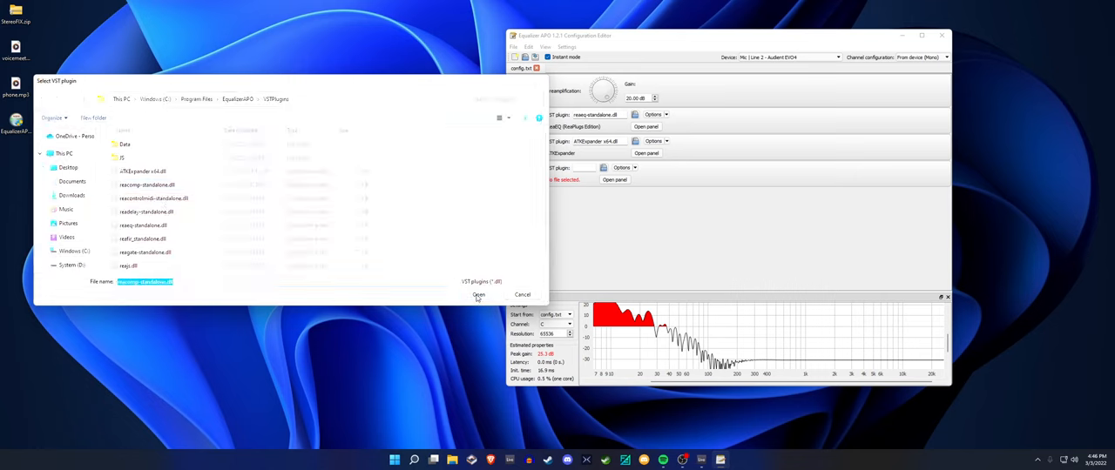
pyautogui.click(478, 296)
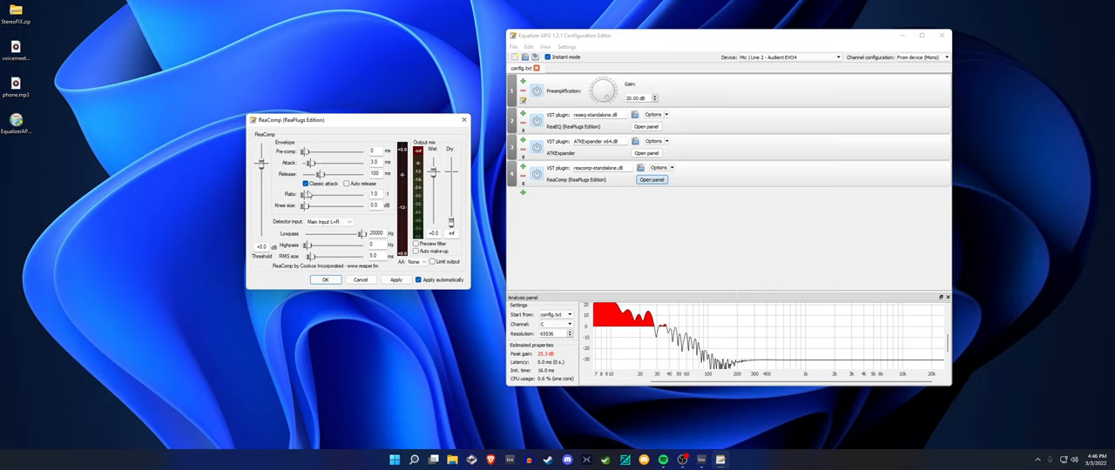
# Adjust ReaComp's compression sliders, enable Limit output and confirm the settings
pyautogui.moveTo(307, 195); pyautogui.dragTo(329, 195)
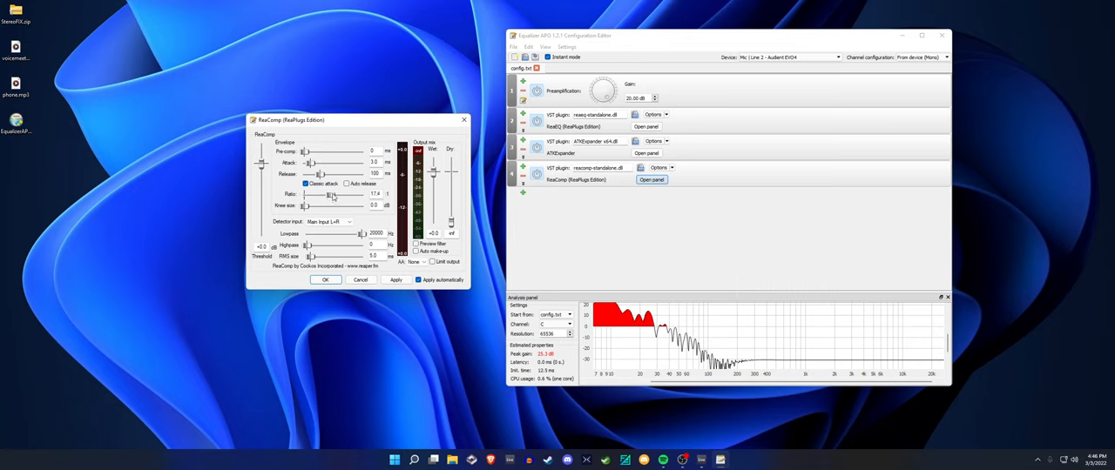
pyautogui.moveTo(330, 194); pyautogui.dragTo(310, 193)
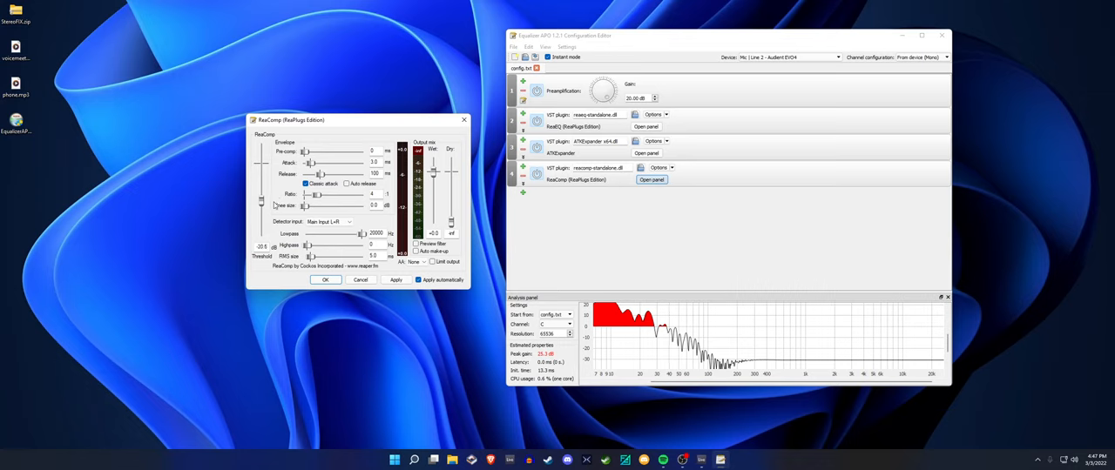
pyautogui.moveTo(275, 206); pyautogui.dragTo(314, 206)
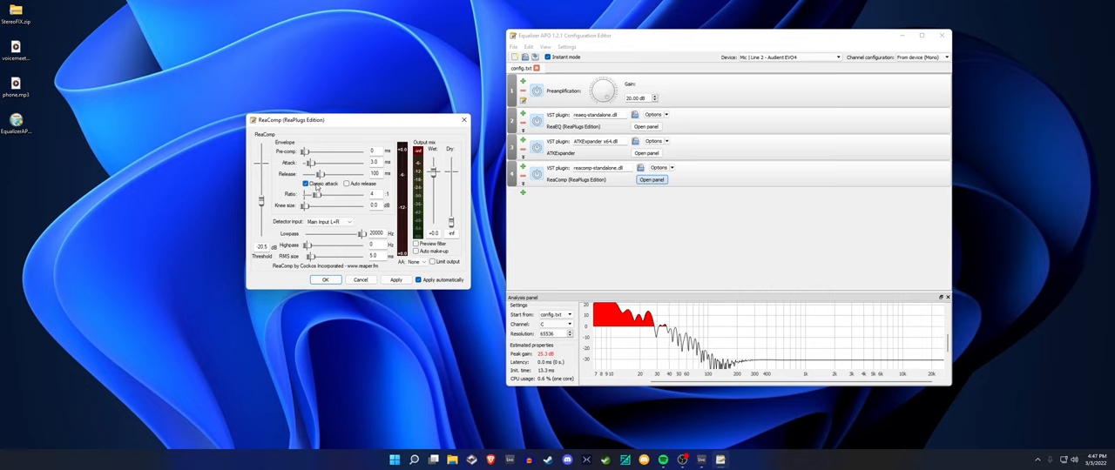
pyautogui.click(429, 263)
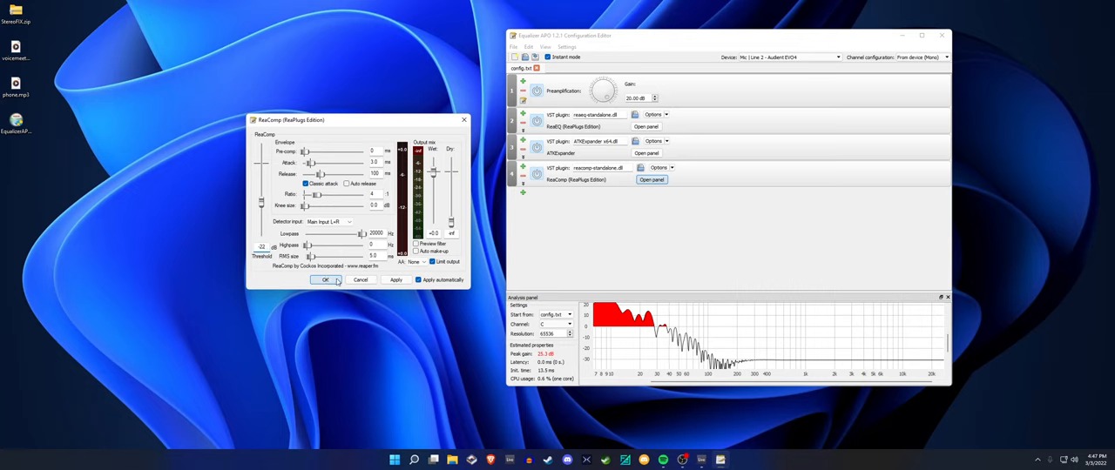
pyautogui.click(324, 279)
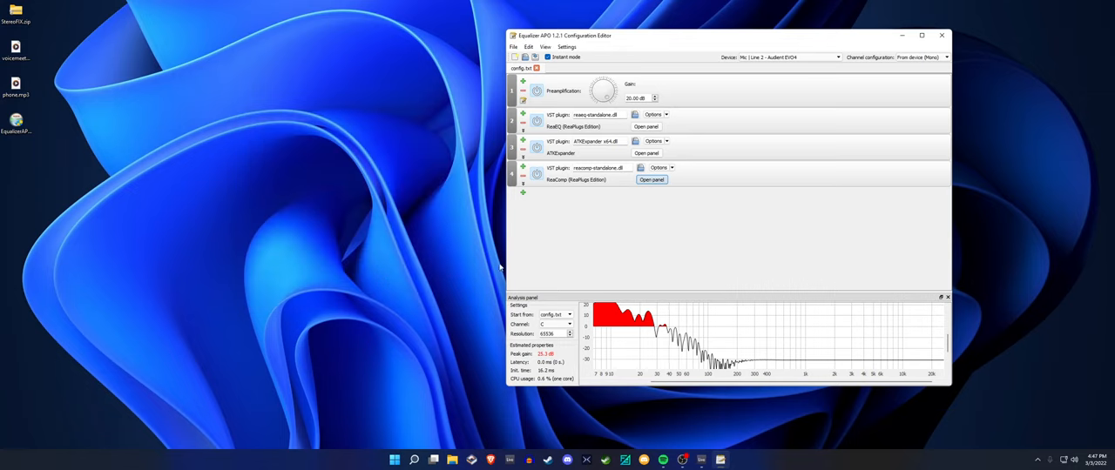
pyautogui.moveTo(540, 202)
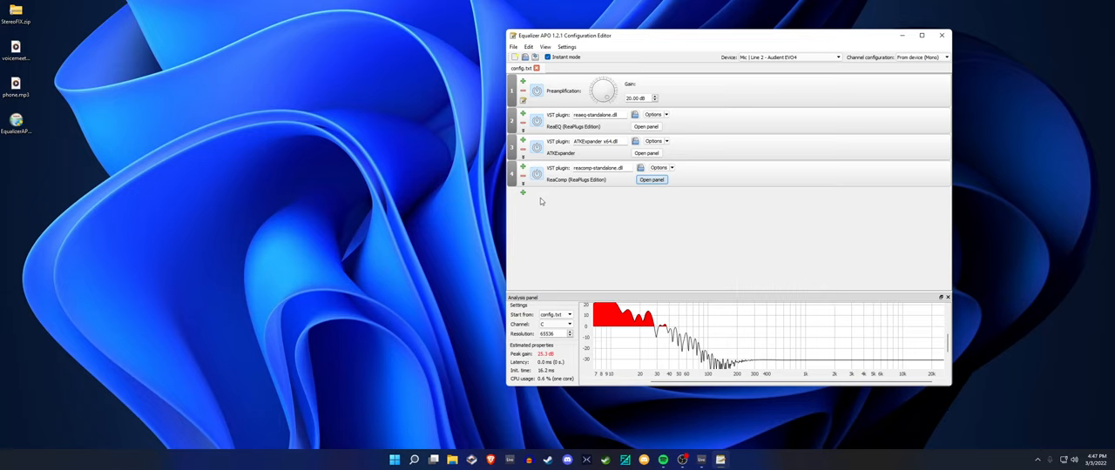
pyautogui.moveTo(526, 195)
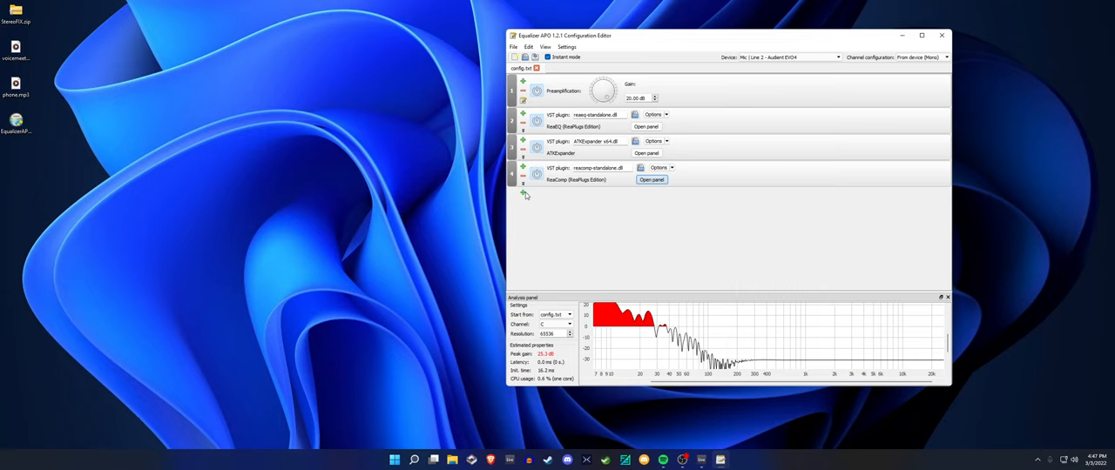
pyautogui.click(522, 193)
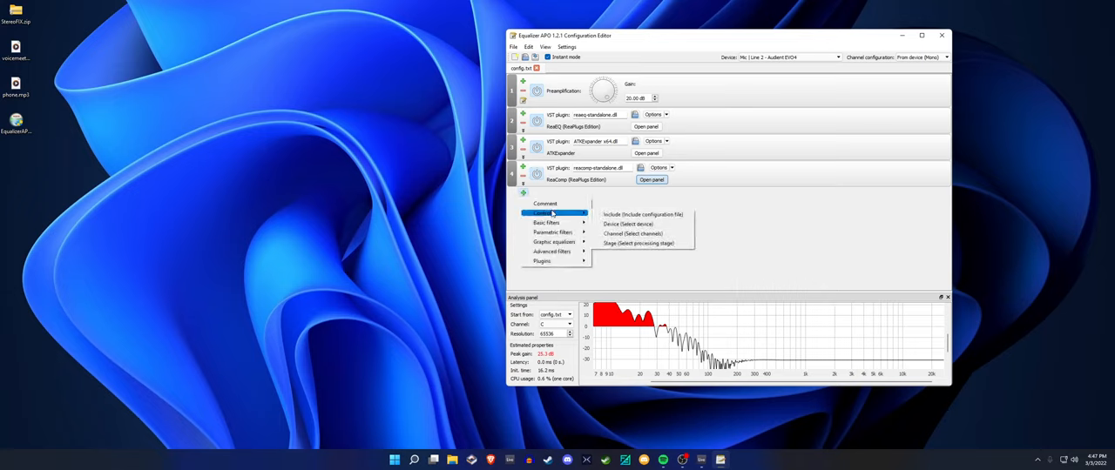
pyautogui.moveTo(542, 262)
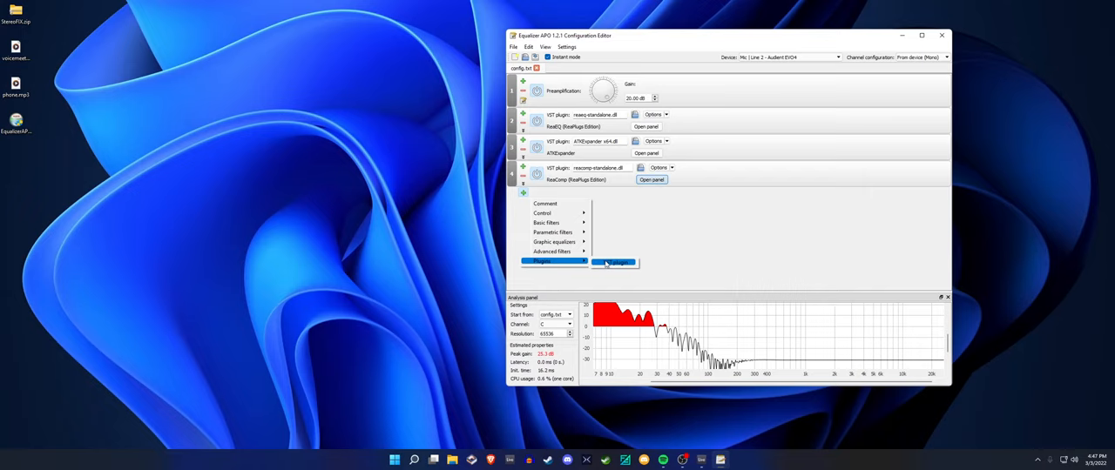
pyautogui.click(542, 261)
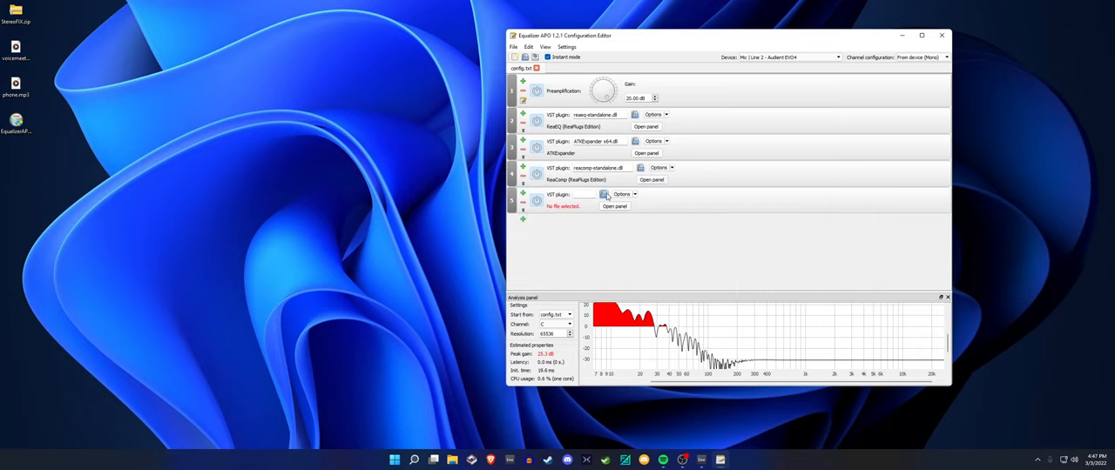
pyautogui.click(607, 195)
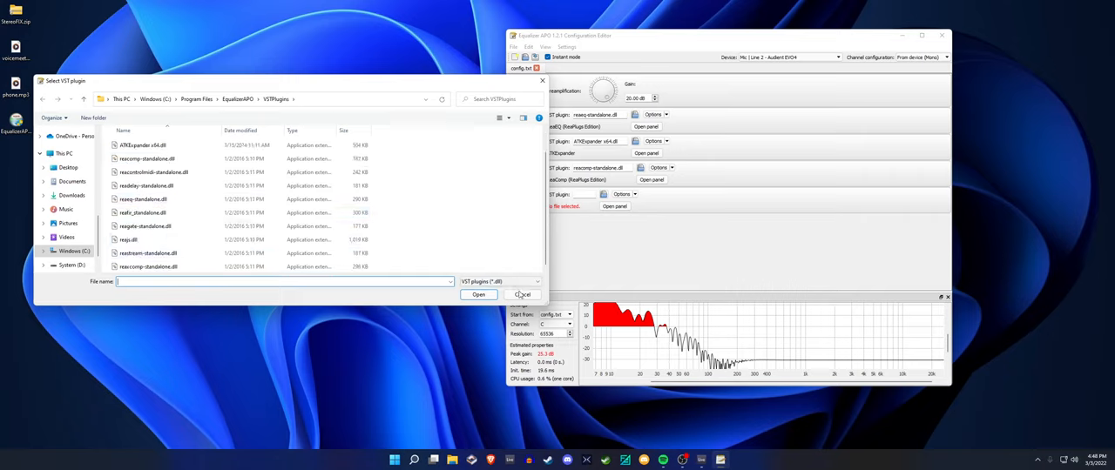
pyautogui.click(522, 295)
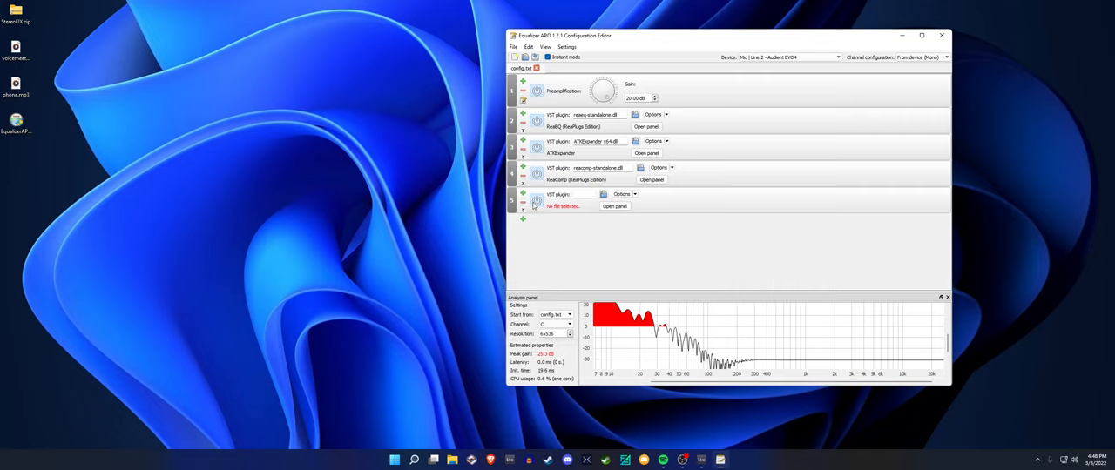
pyautogui.click(523, 202)
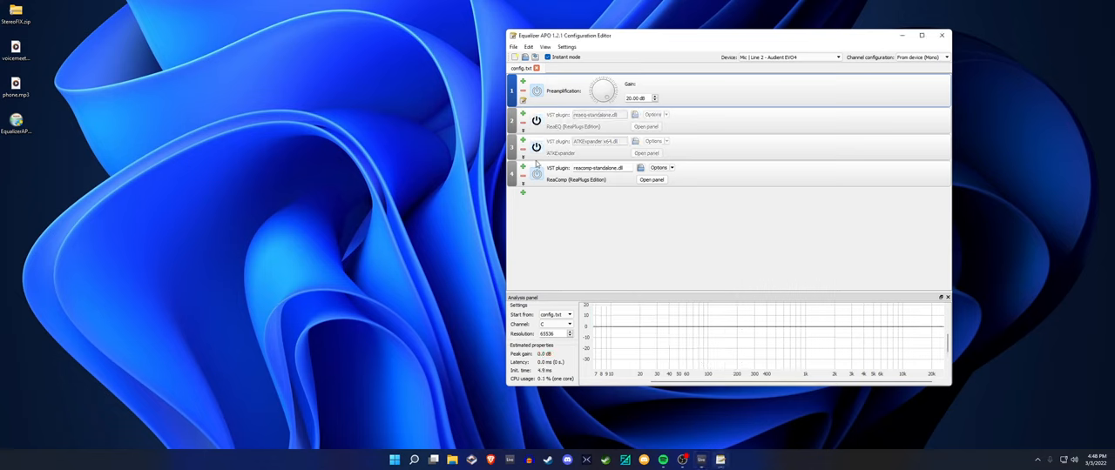
pyautogui.click(537, 173)
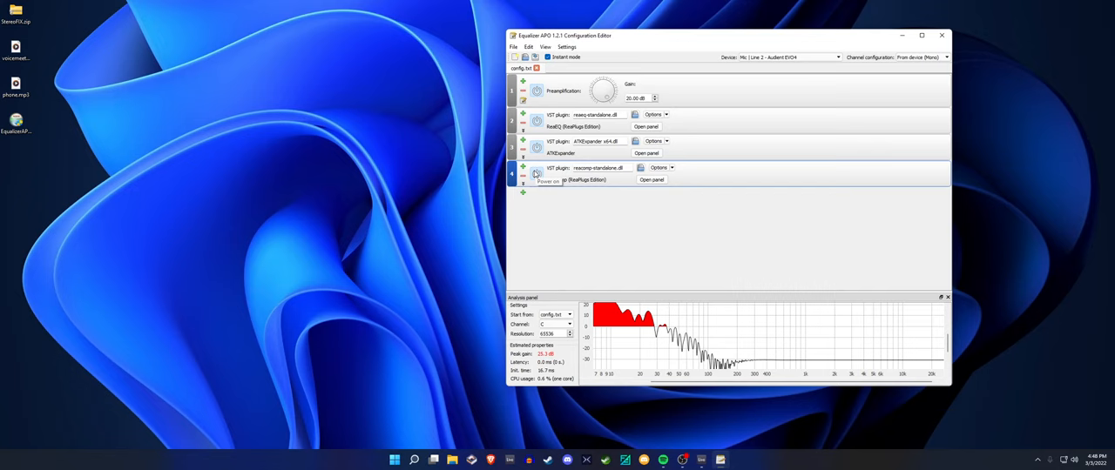
pyautogui.moveTo(732, 34); pyautogui.dragTo(643, 45)
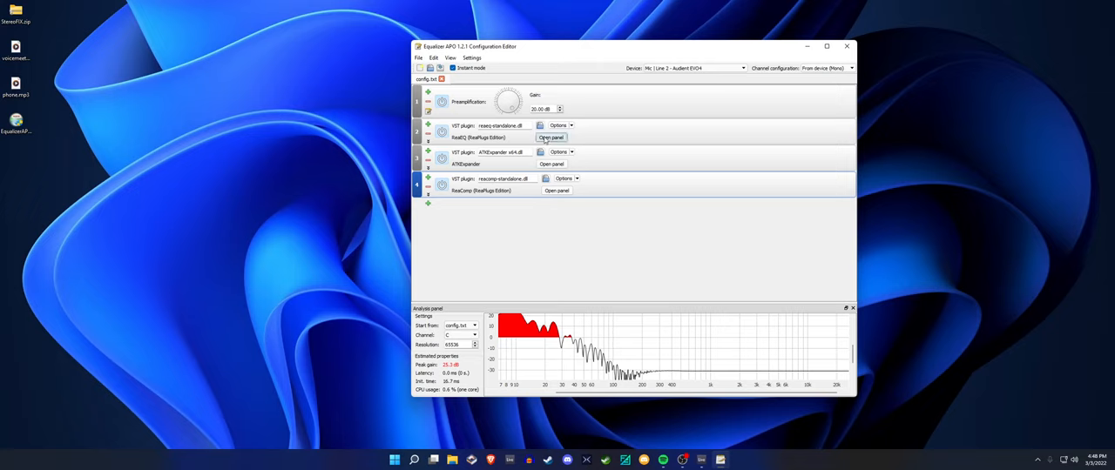
pyautogui.click(550, 138)
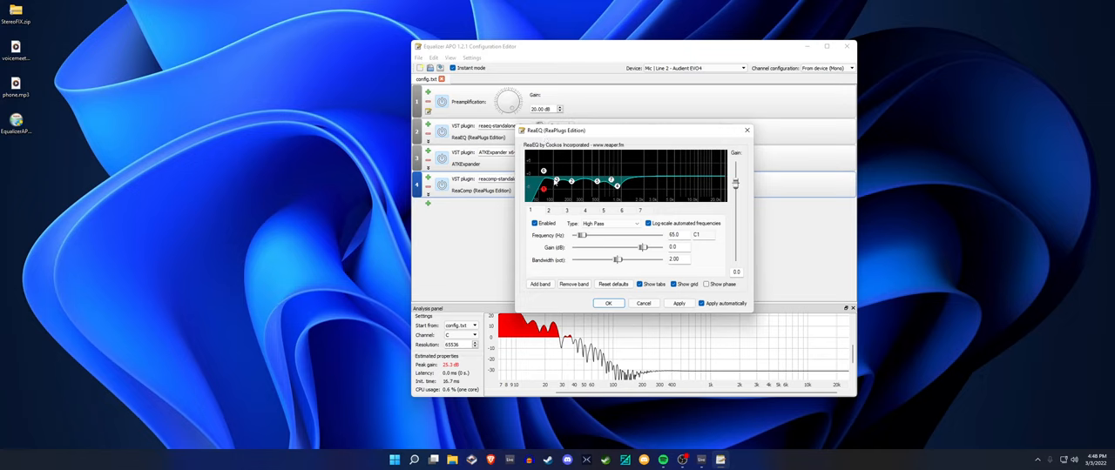
pyautogui.rightClick(544, 181)
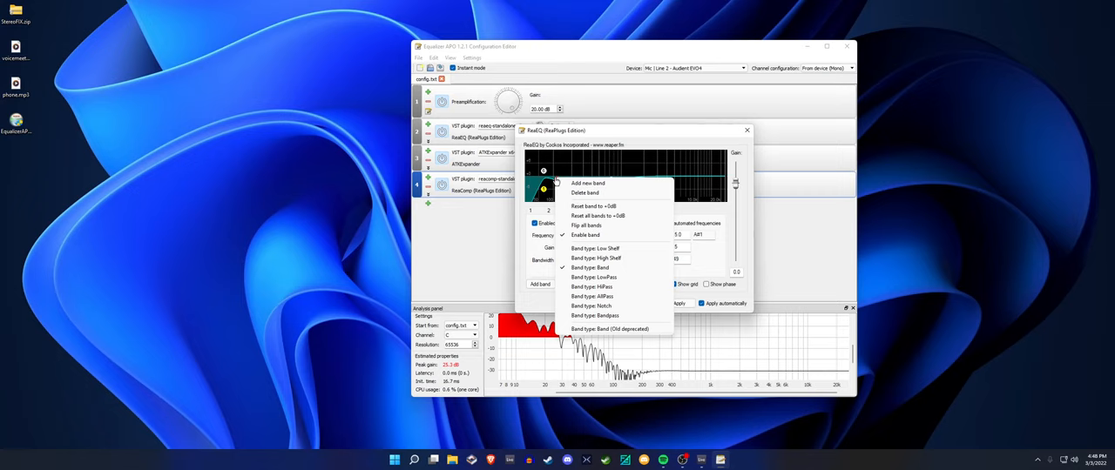
pyautogui.moveTo(578, 168)
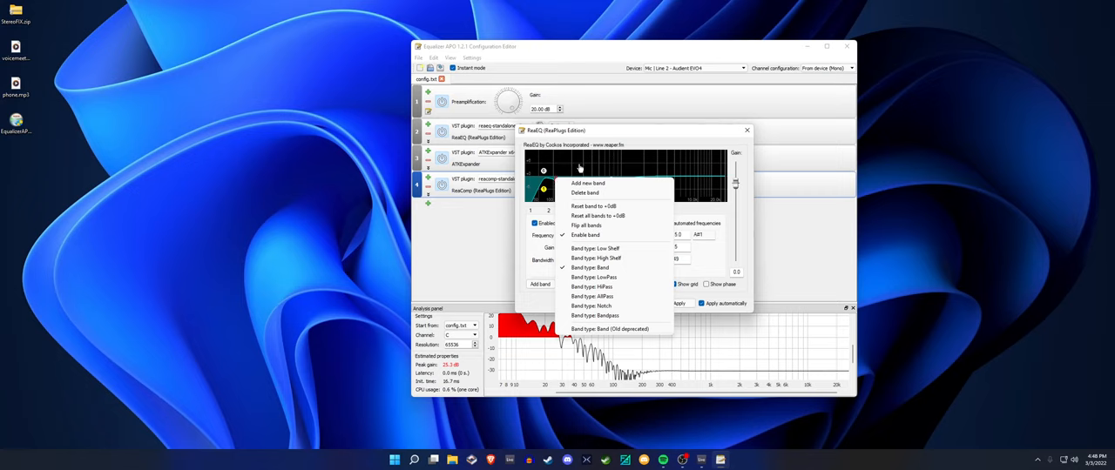
pyautogui.moveTo(630, 136)
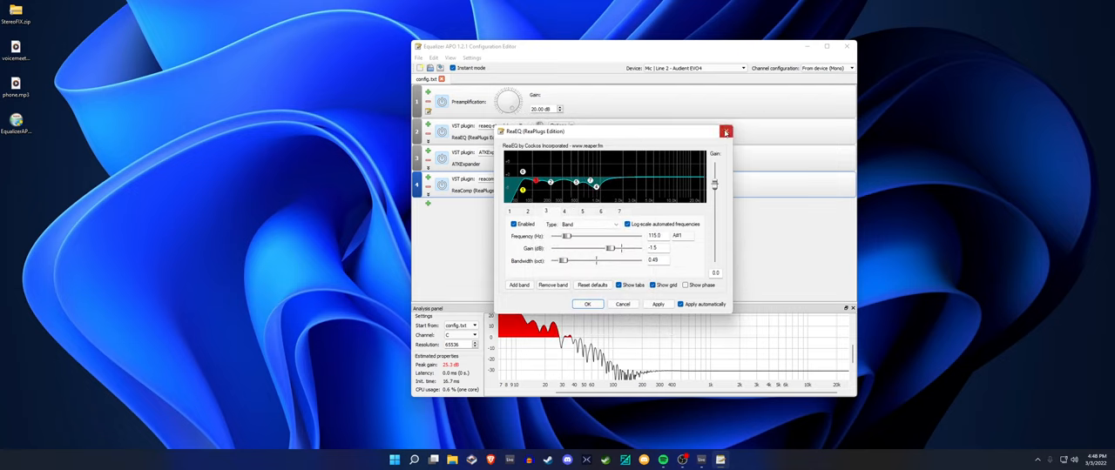
pyautogui.click(727, 132)
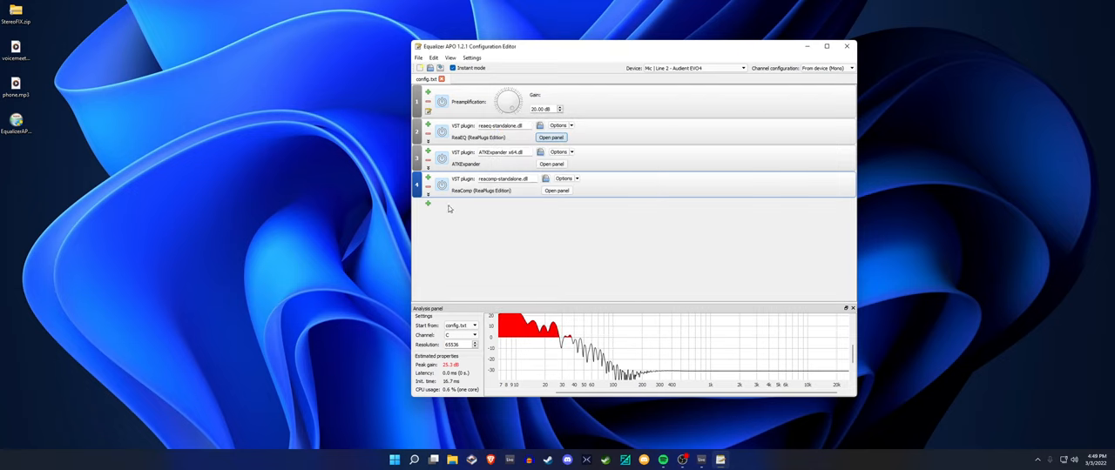
pyautogui.moveTo(552, 213)
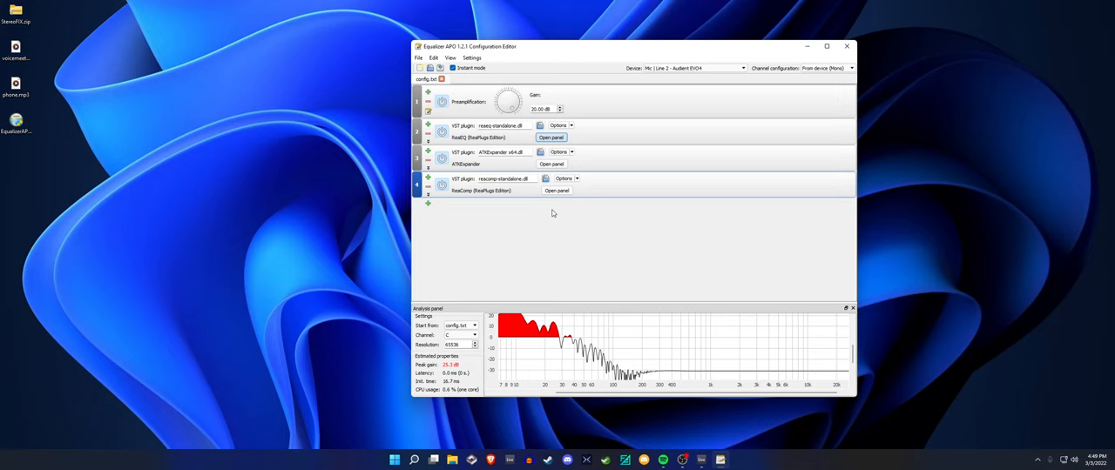